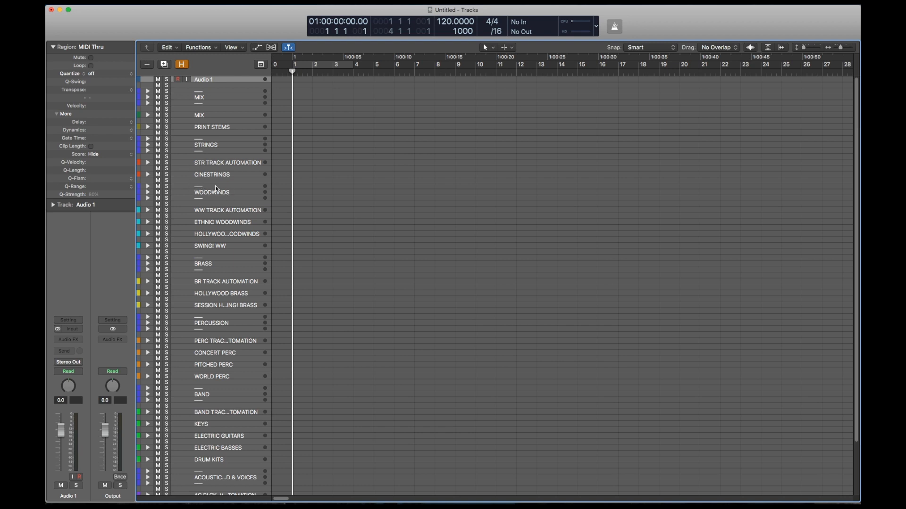
mouse_move(191, 269)
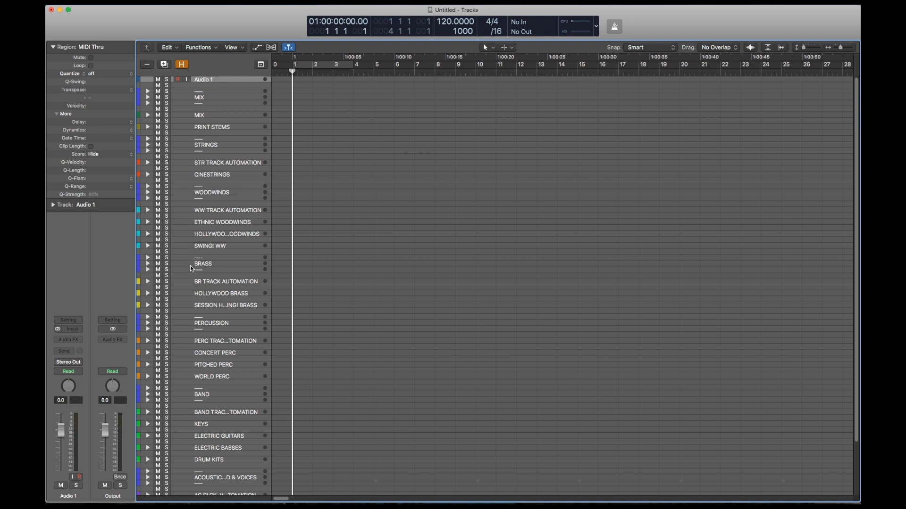
mouse_move(215, 319)
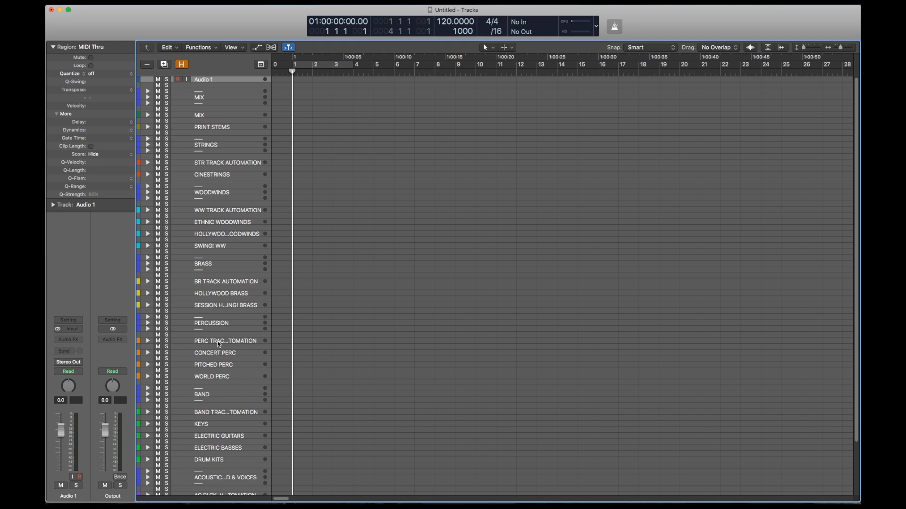
mouse_move(203, 381)
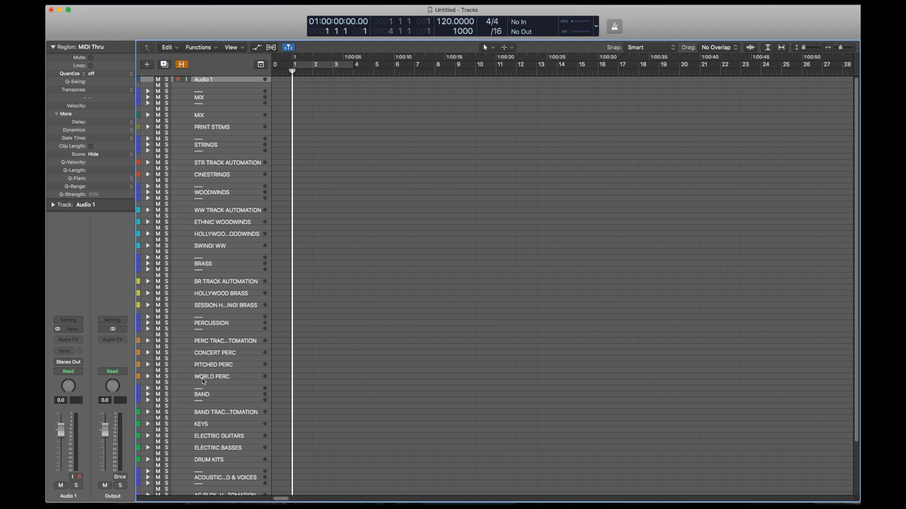
Check the PERC and STR TRACK AUTOMATION and CINESTRINGS folder stacks, leaving STR TRACK AUTOMATION expanded.
left_click(147, 341)
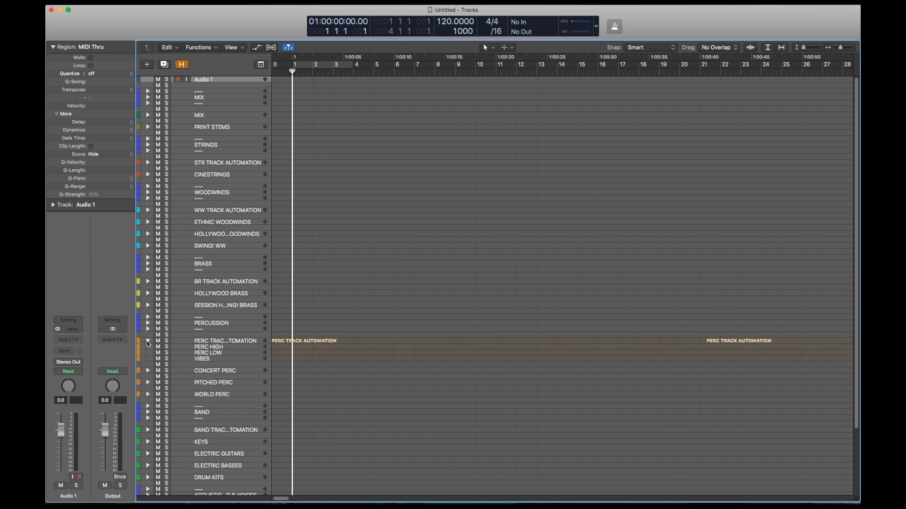
left_click(147, 342)
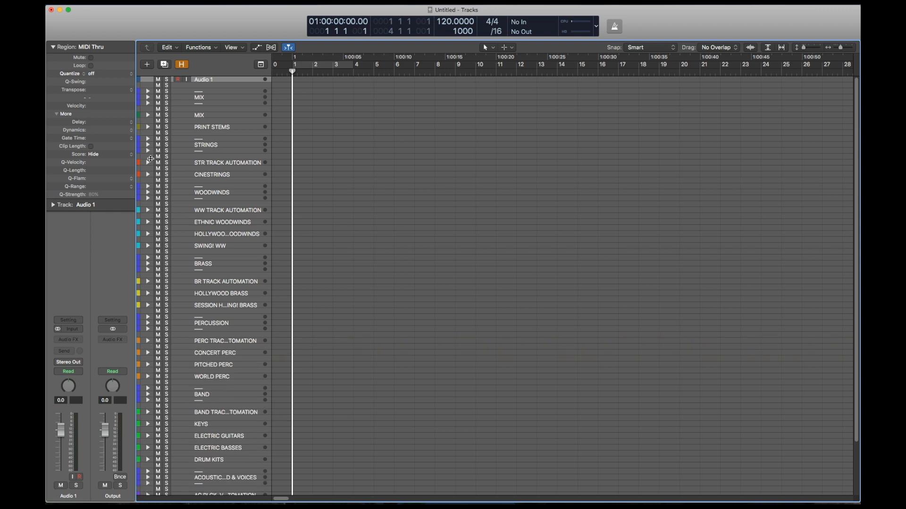
left_click(148, 162)
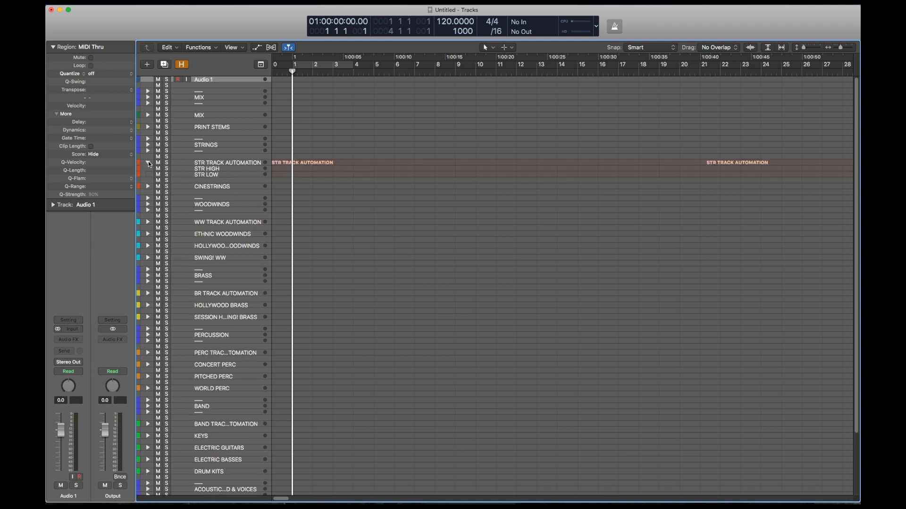
left_click(148, 175)
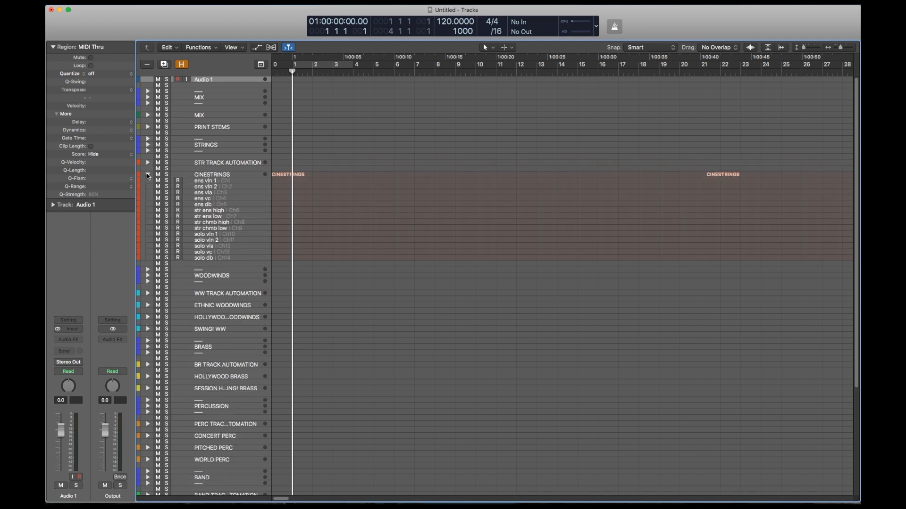
left_click(148, 174)
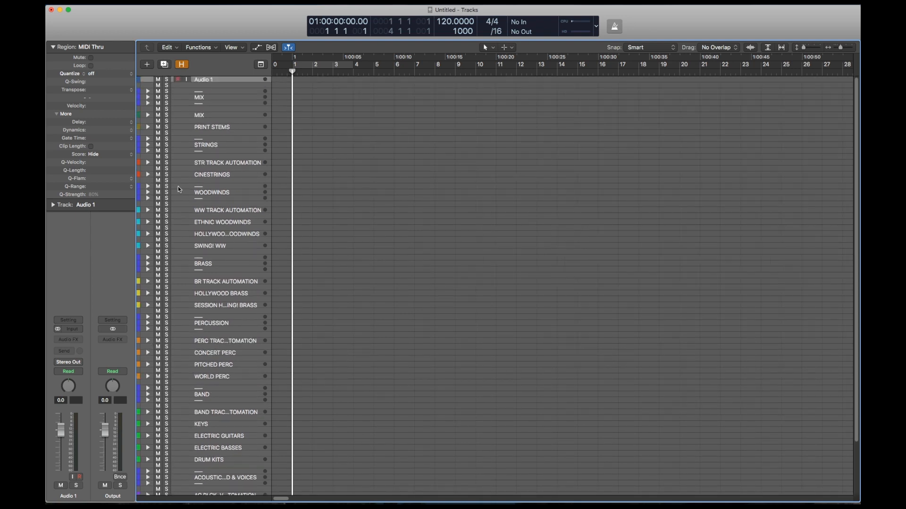
mouse_move(198, 194)
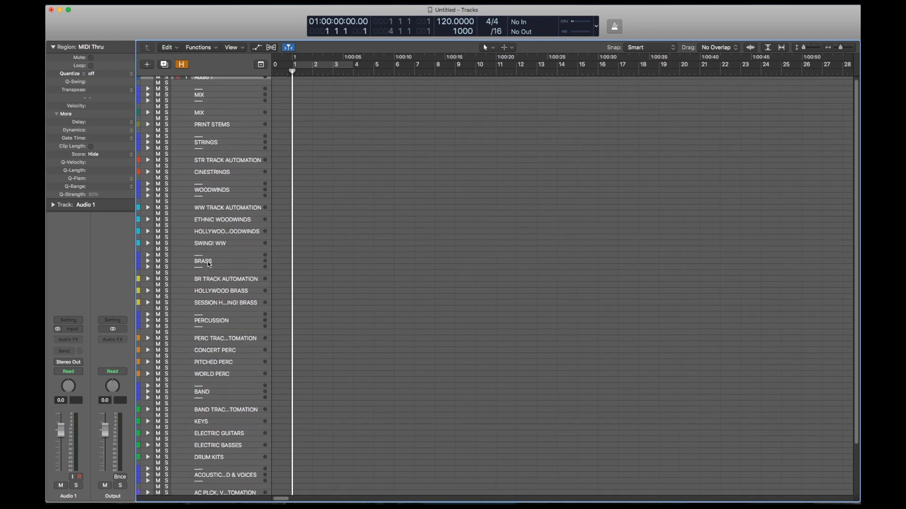
Check the AC PLCK/VOX and VOICE stacks, close the colour palette, and collapse PRINT STEMS.
scroll("up", 3)
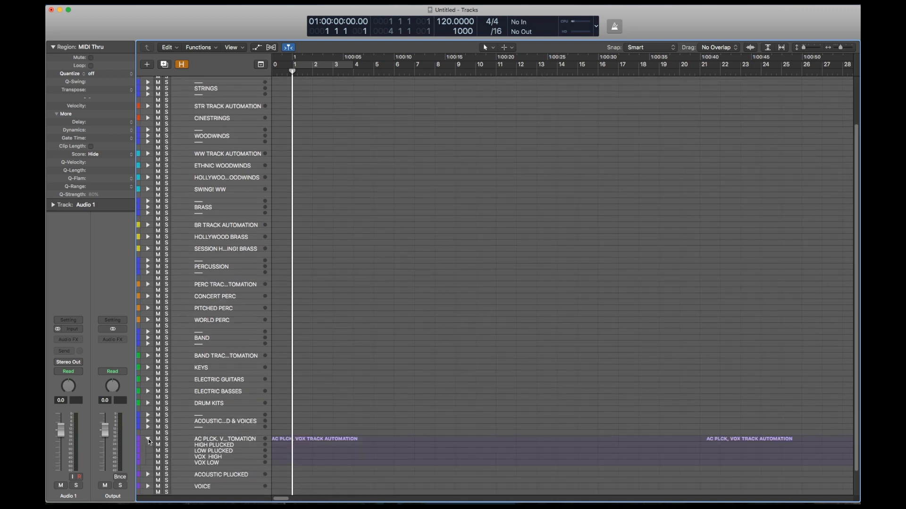
left_click(147, 451)
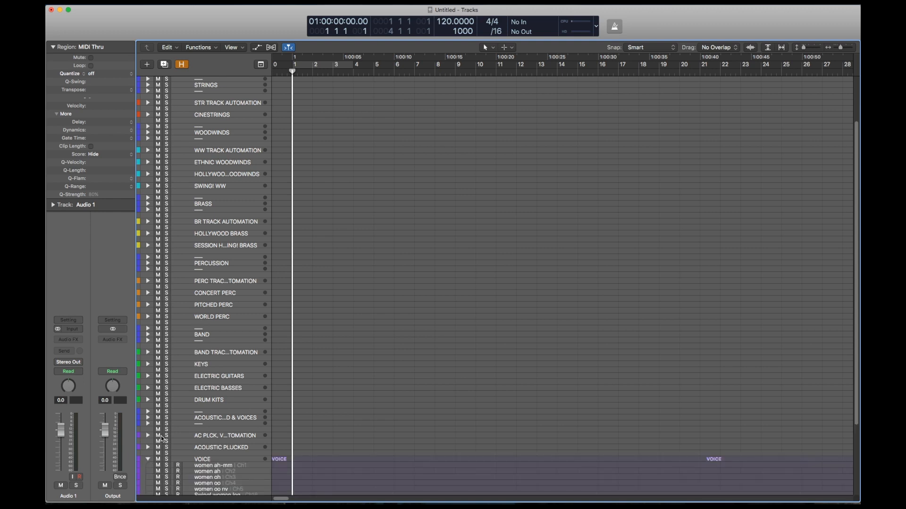
left_click(147, 459)
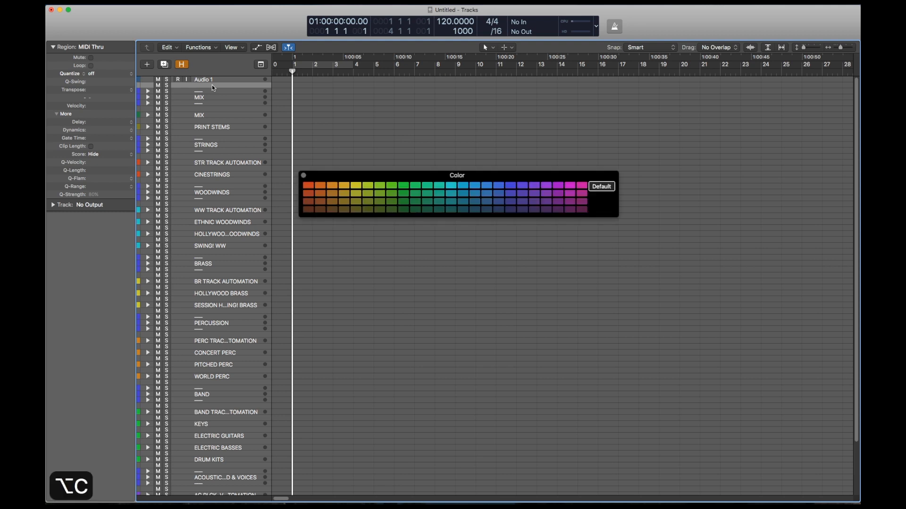
left_click(308, 186)
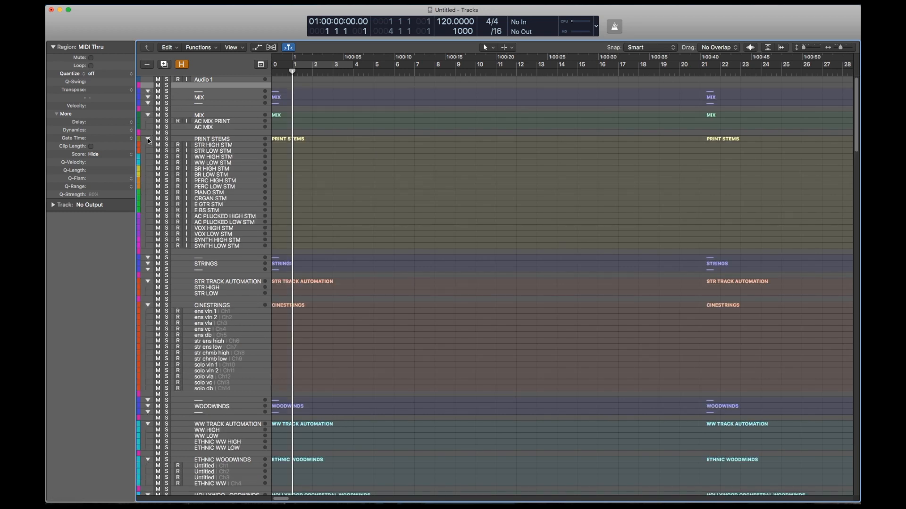
left_click(147, 139)
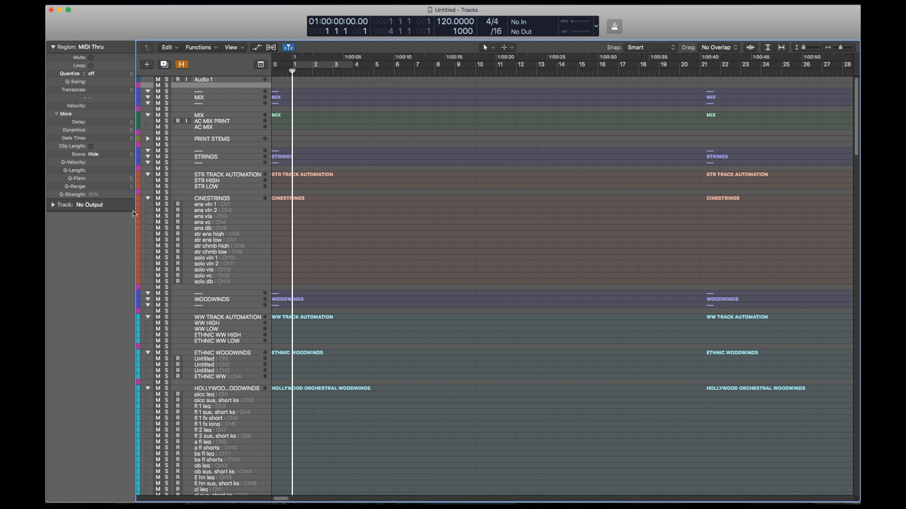
mouse_move(146, 204)
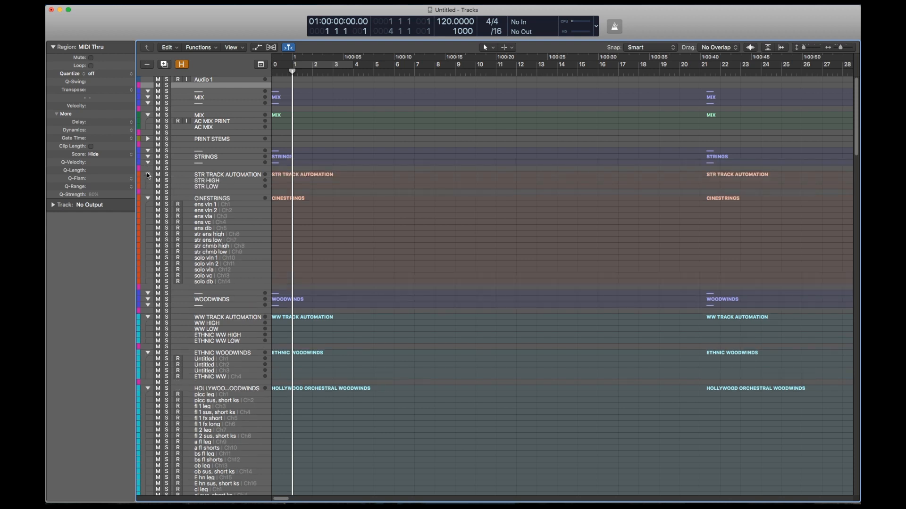
mouse_move(197, 152)
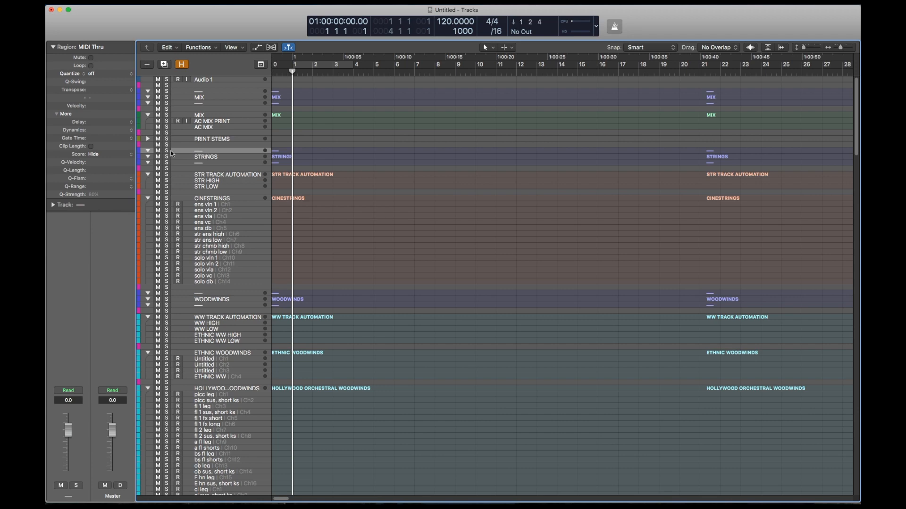
Scroll through the brass, concert, pitched and world percussion stacks to review them.
scroll("down", 3)
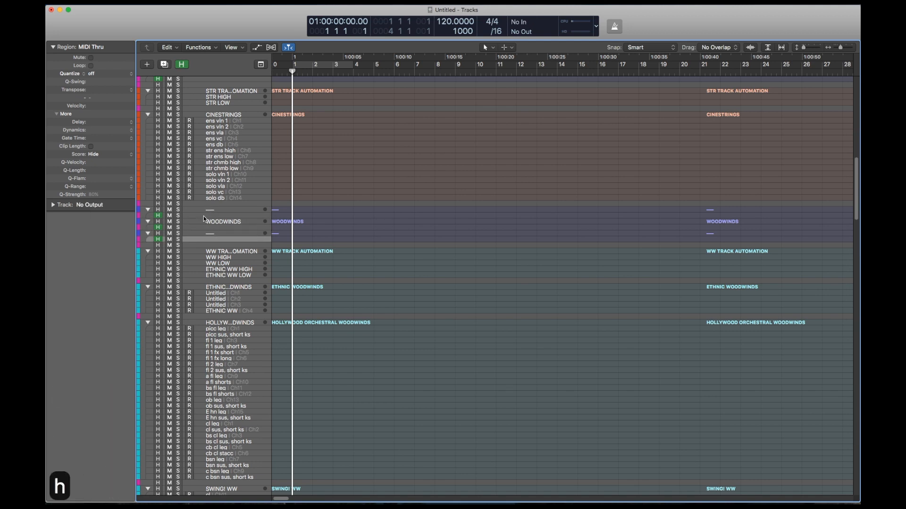
scroll("down", 3)
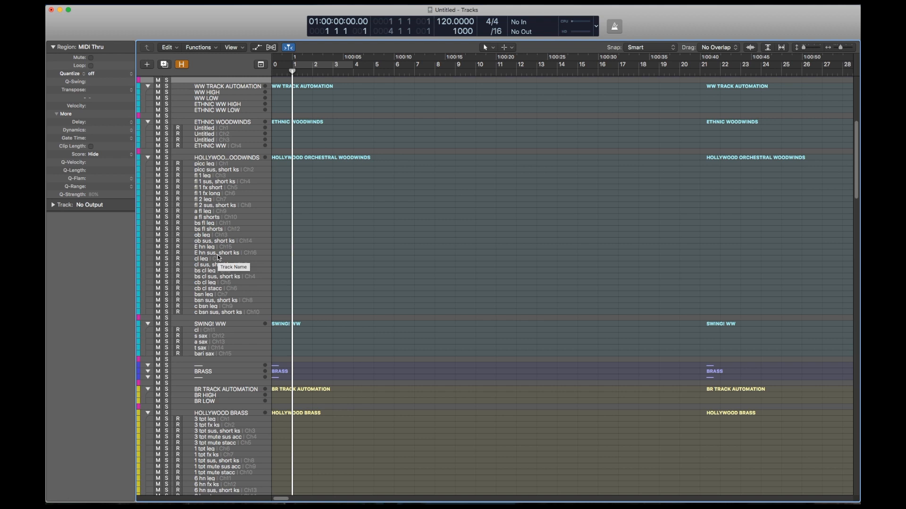
mouse_move(191, 248)
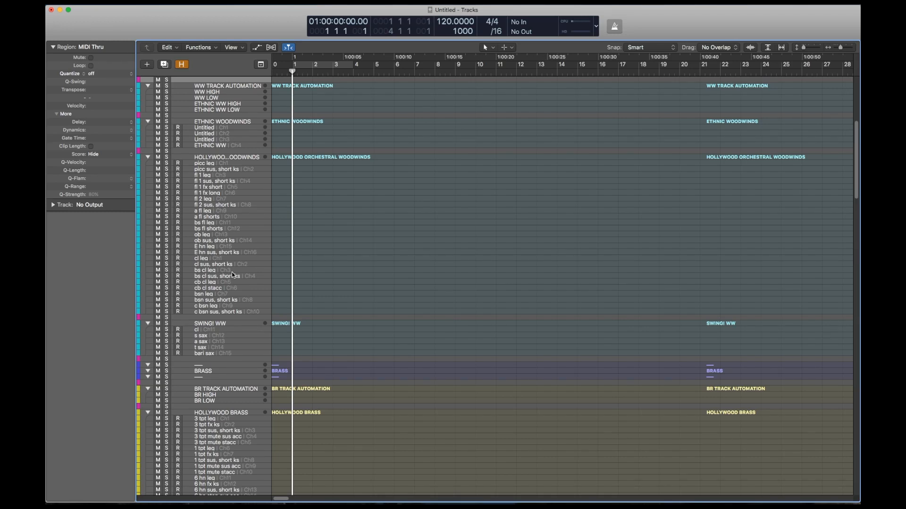
scroll("down", 3)
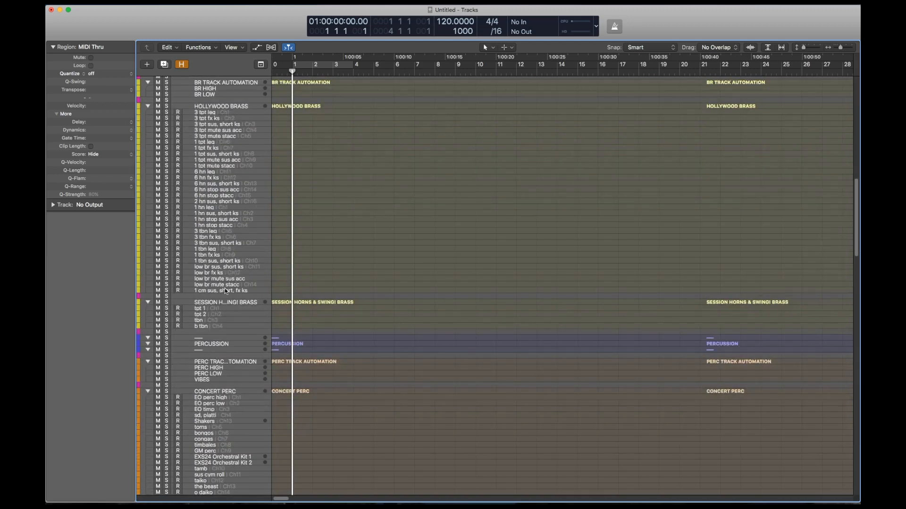
mouse_move(252, 285)
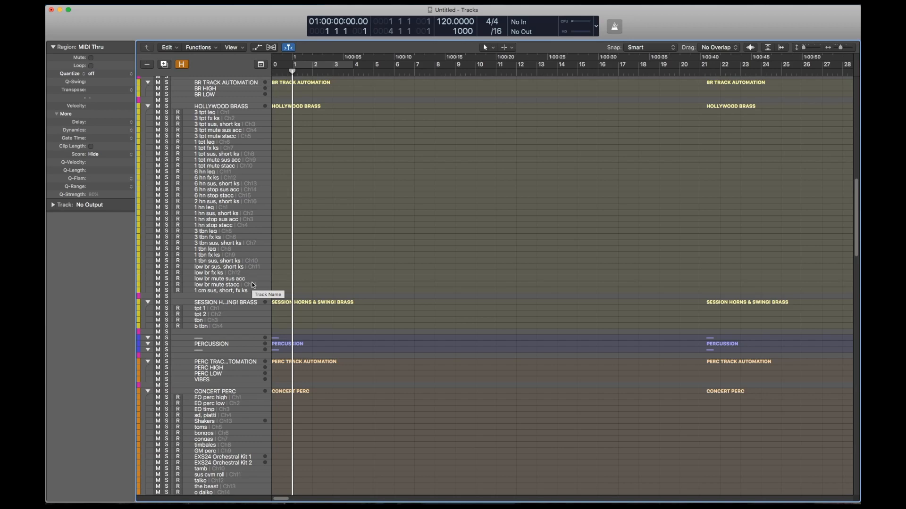
mouse_move(318, 275)
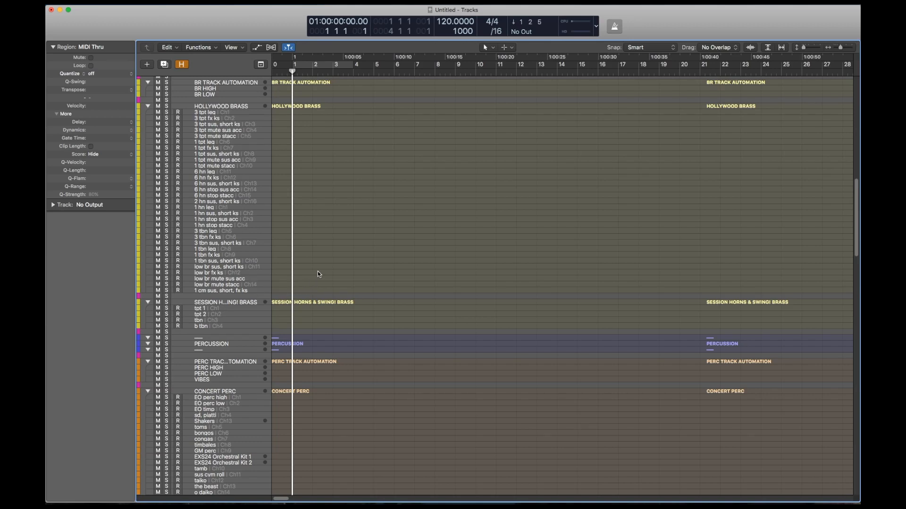
scroll("down", 3)
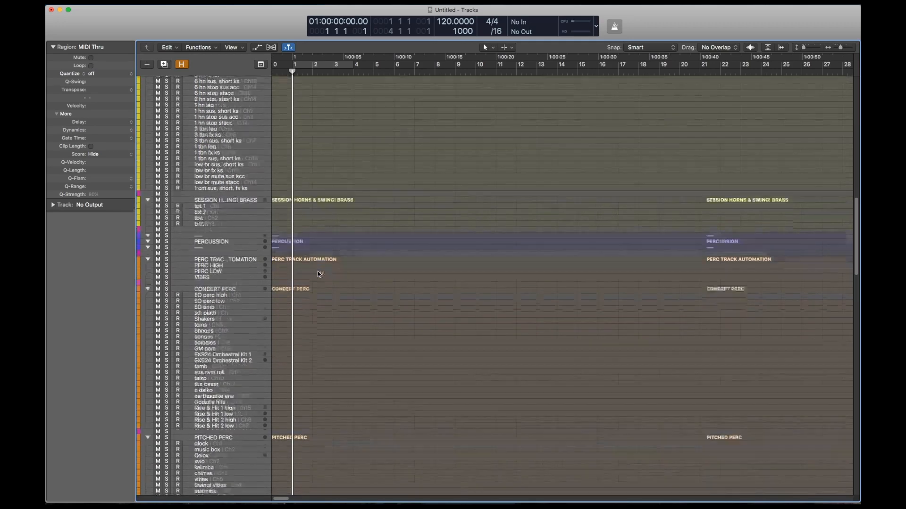
scroll("down", 3)
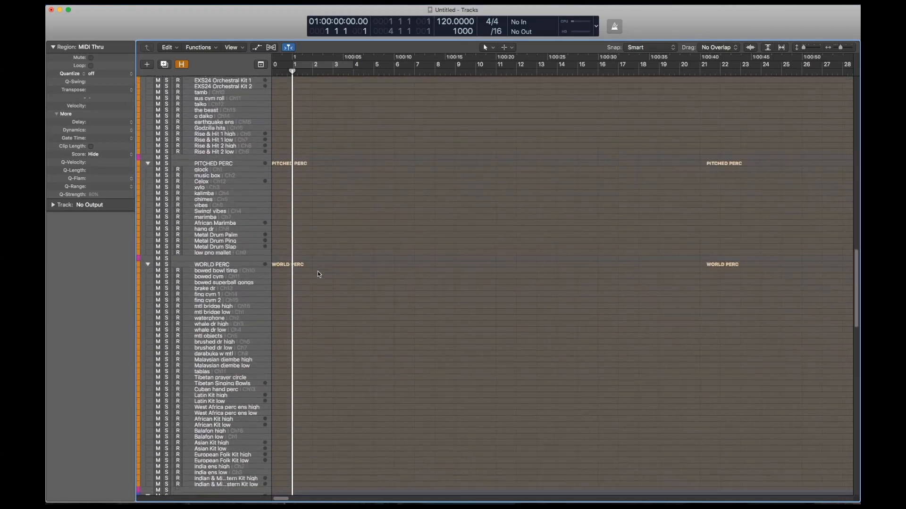
scroll("down", 3)
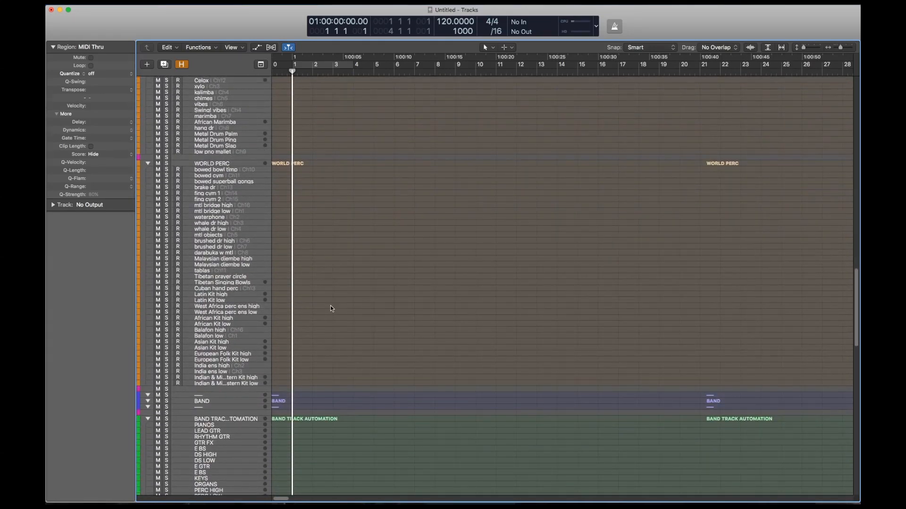
scroll("up", 3)
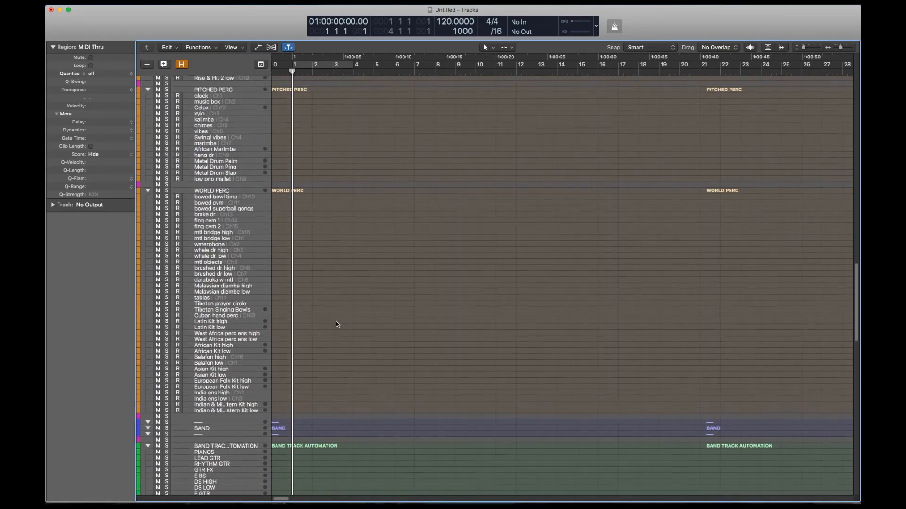
scroll("up", 3)
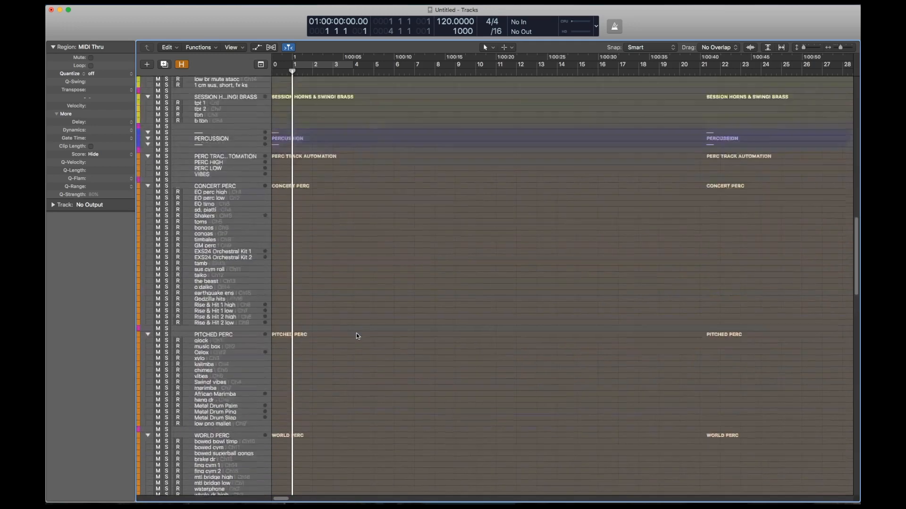
scroll("up", 3)
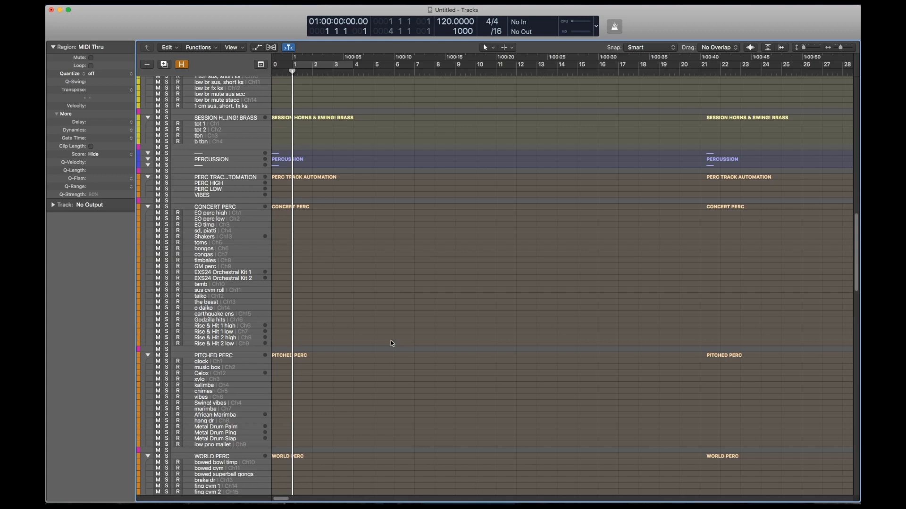
left_click(219, 325)
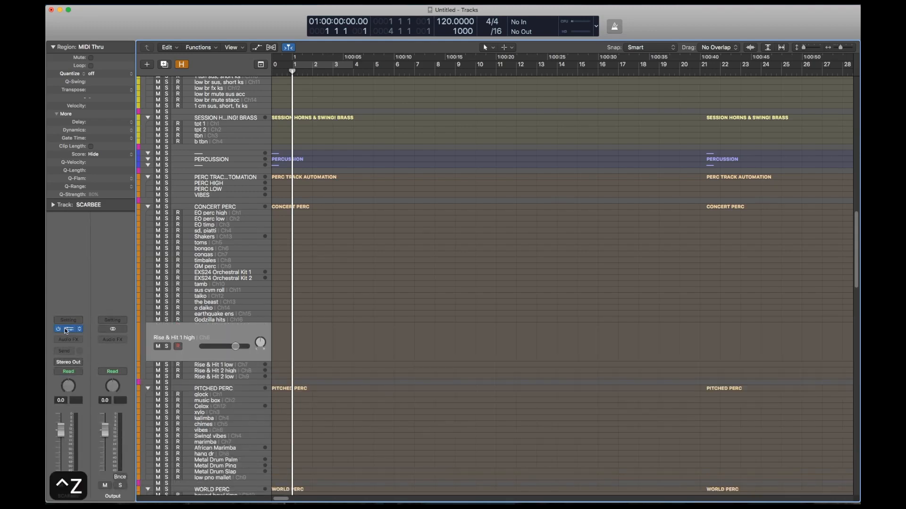
left_click(68, 329)
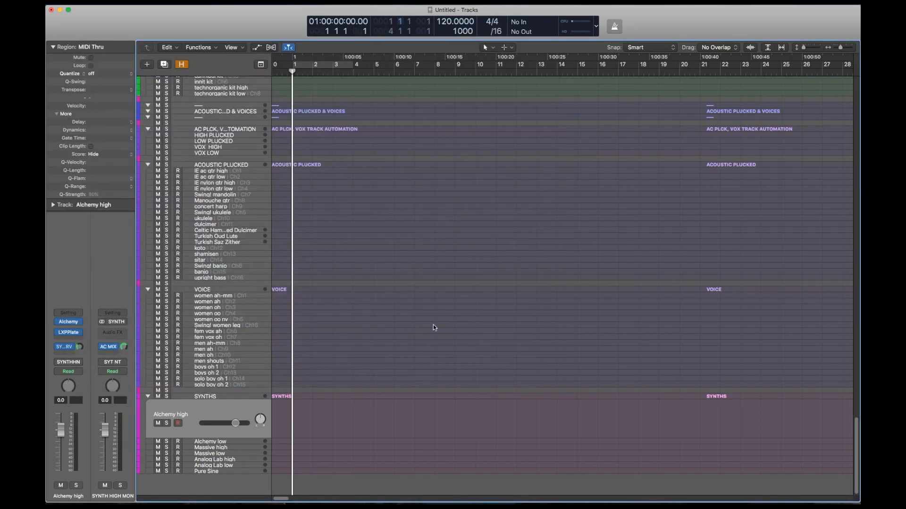
mouse_move(418, 320)
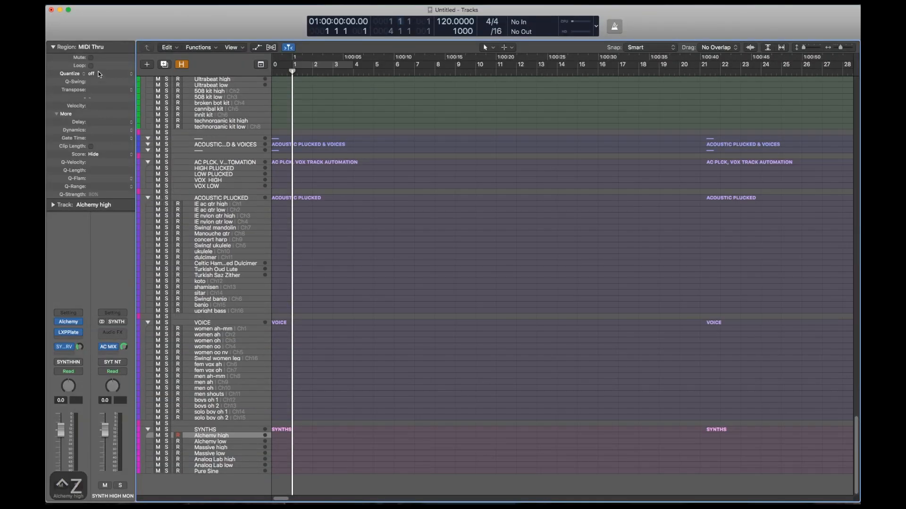
Select and record-arm the Pure Sine track, setting region quantize to 1/1 and back off.
left_click(97, 73)
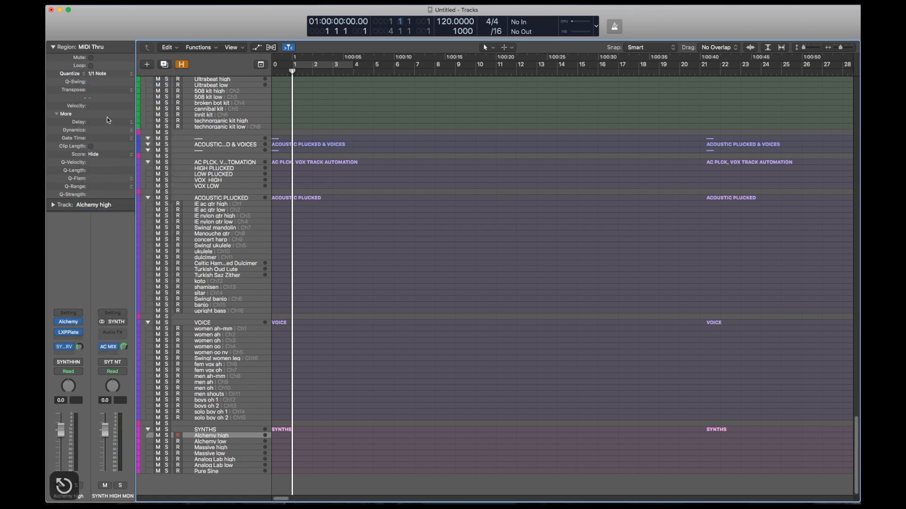
mouse_move(121, 103)
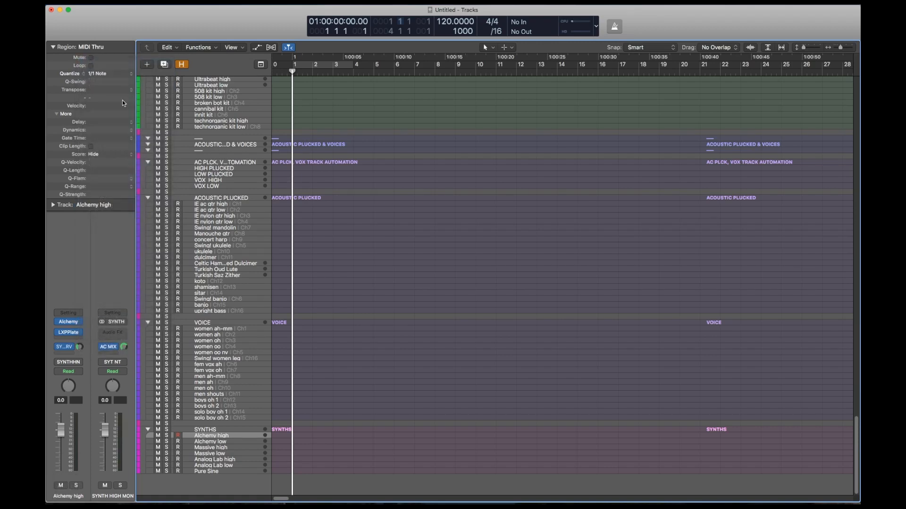
left_click(207, 471)
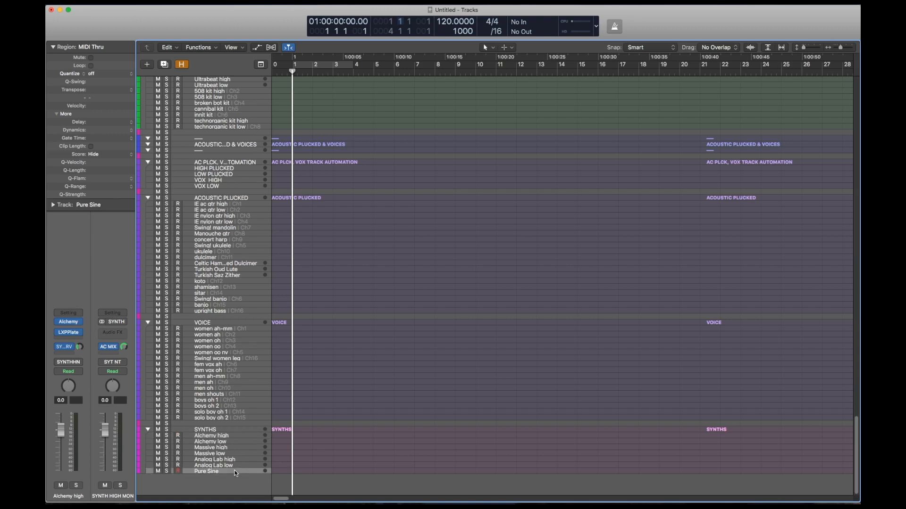
left_click(206, 470)
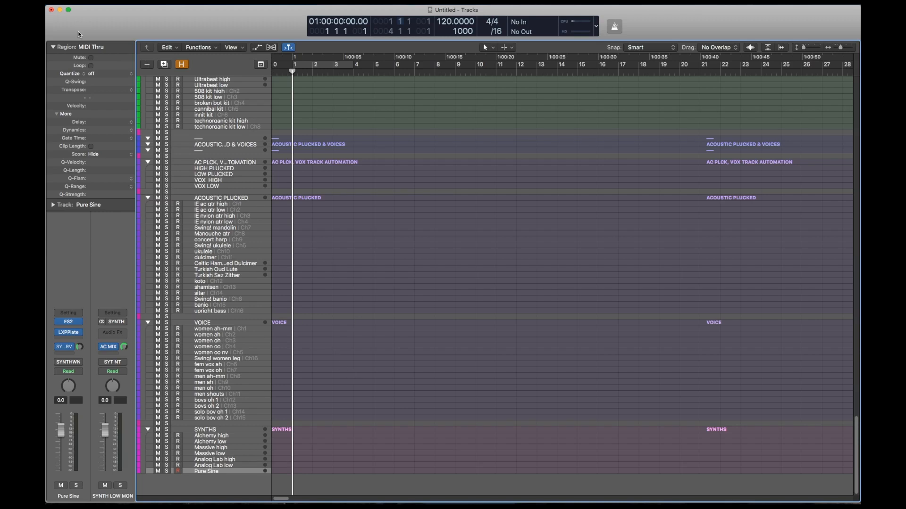
mouse_move(111, 77)
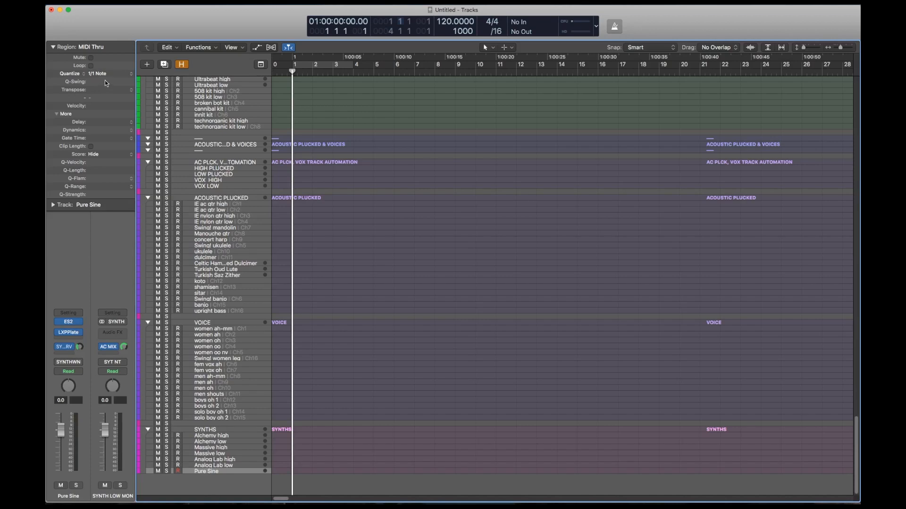
mouse_move(133, 76)
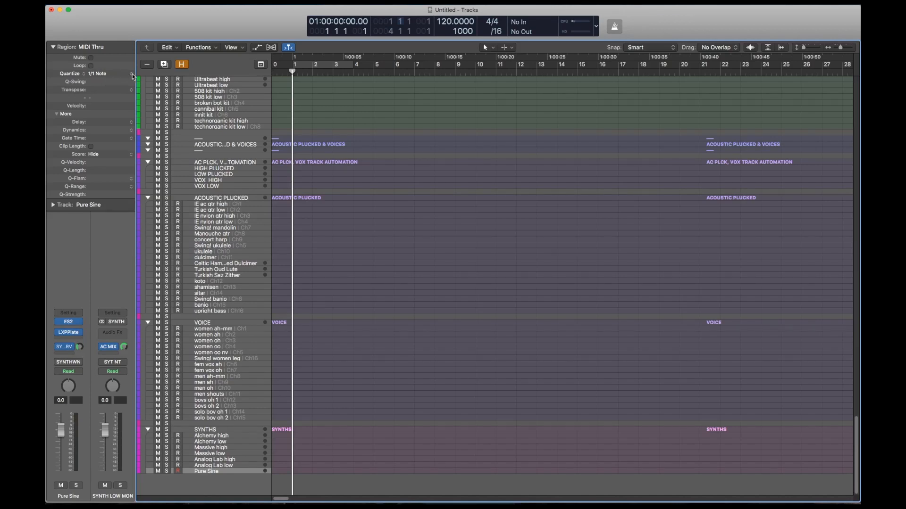
left_click(108, 194)
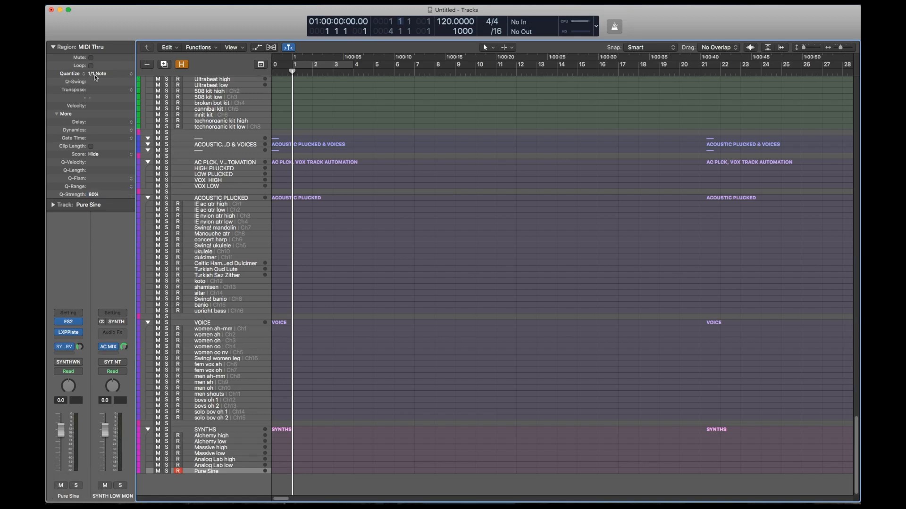
left_click(91, 74)
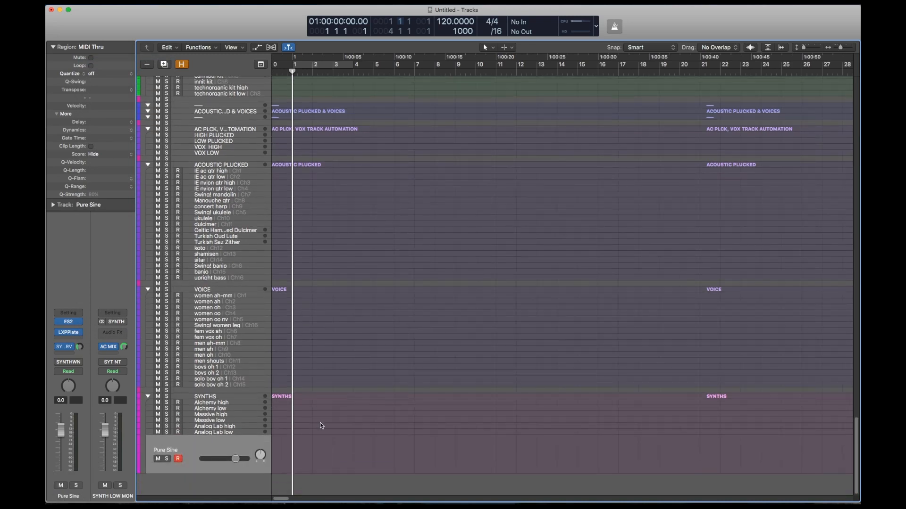
Record a test region on Pure Sine, quantize it to 1/16, then turn quantize off.
key("space")
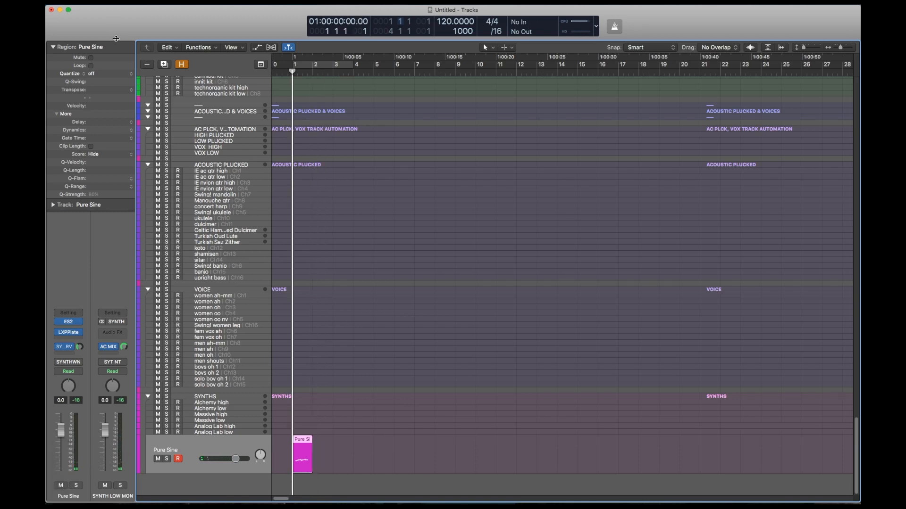
left_click(92, 73)
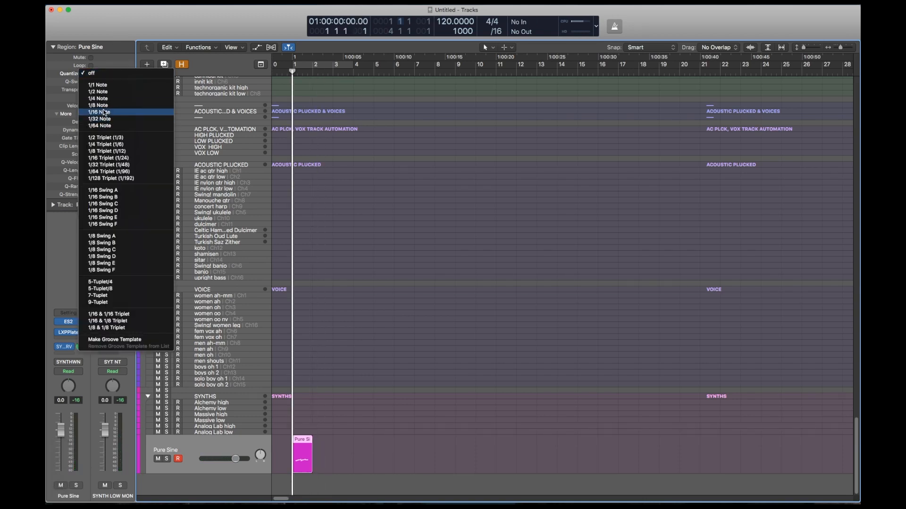
left_click(100, 112)
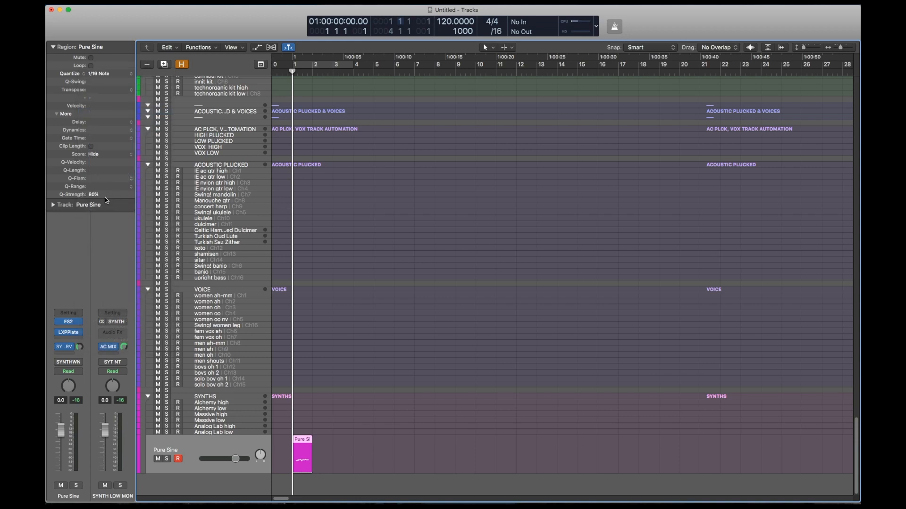
mouse_move(100, 169)
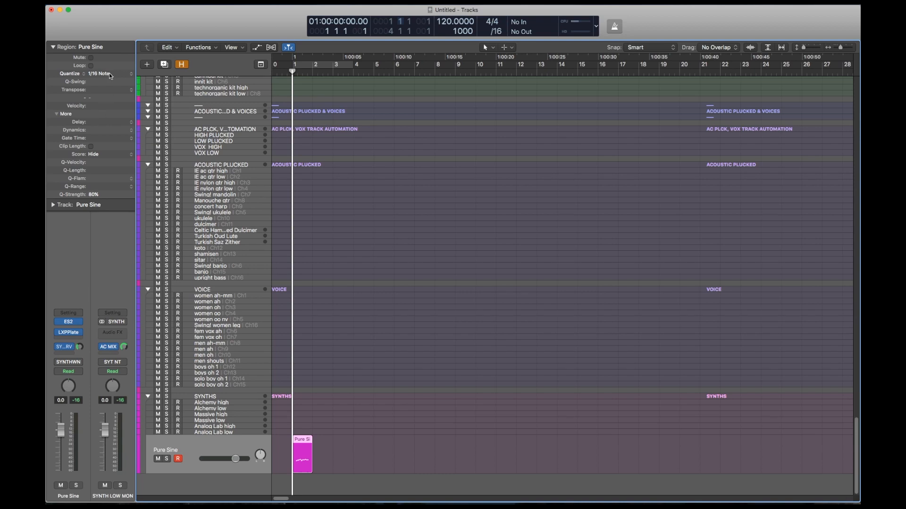
mouse_move(141, 90)
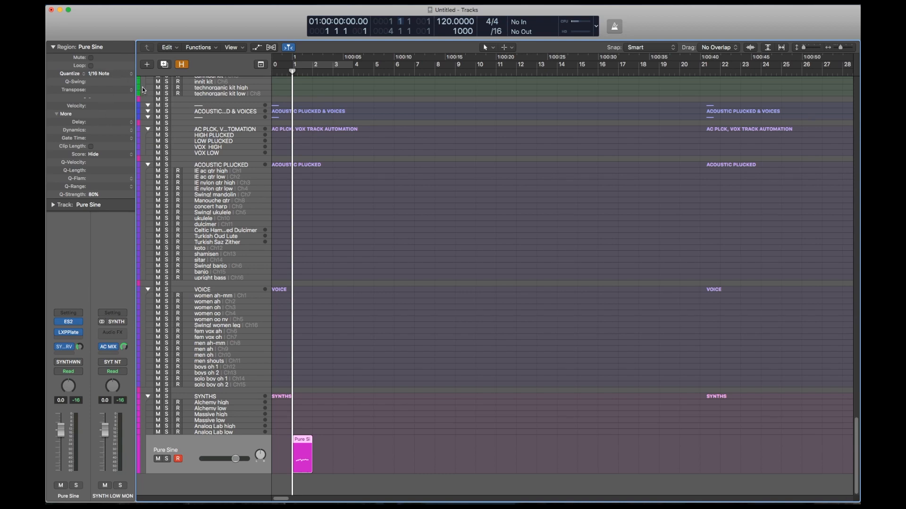
left_click(107, 73)
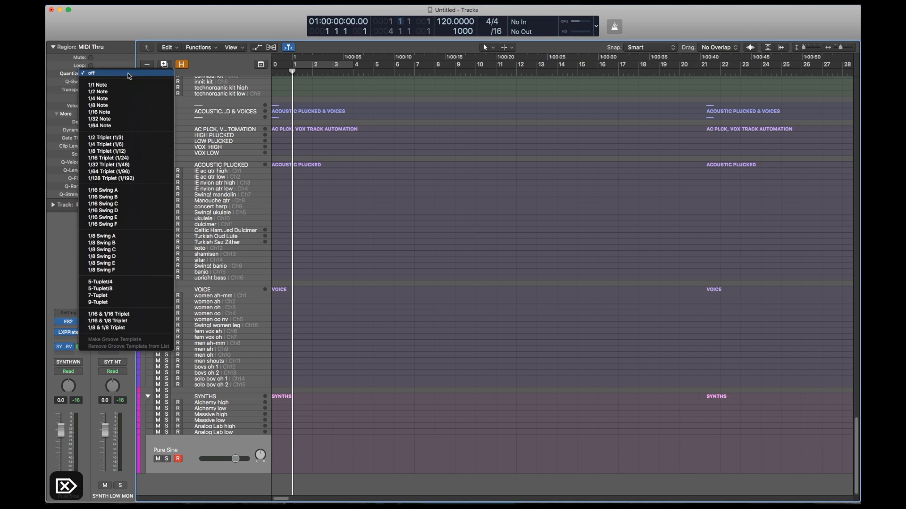
left_click(90, 73)
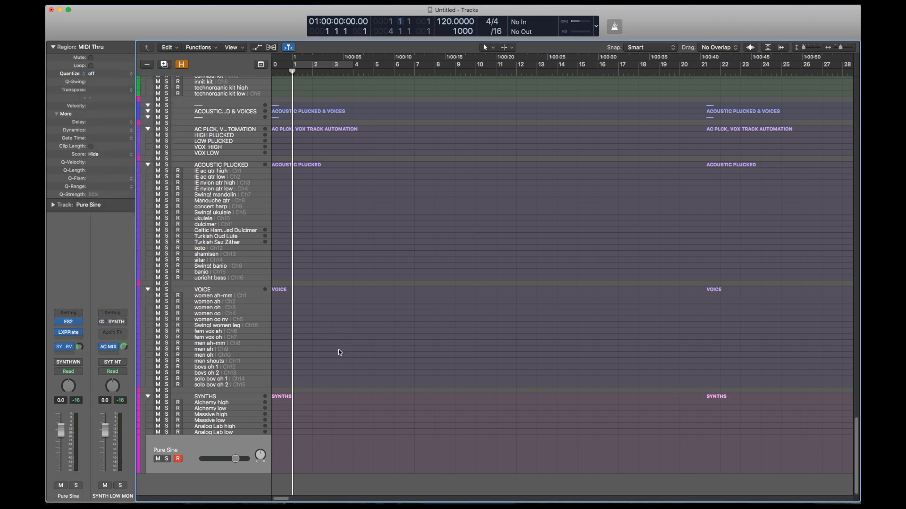
mouse_move(346, 456)
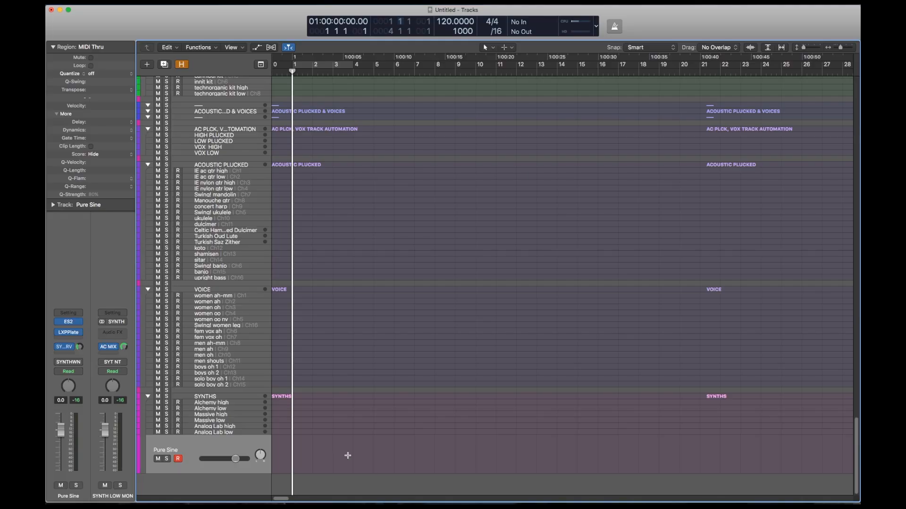
mouse_move(344, 422)
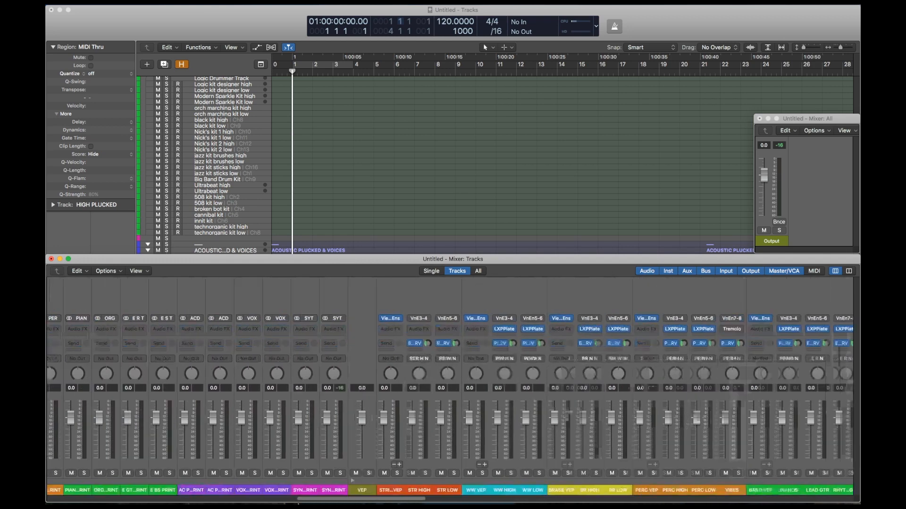
Close the Output mixer window and scroll the mixer to check send and output routing.
scroll("right", 3)
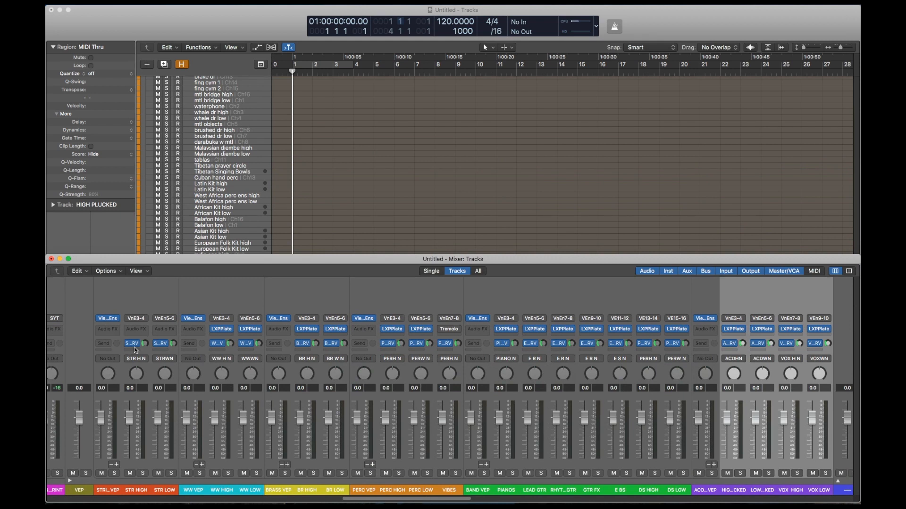
left_click(133, 343)
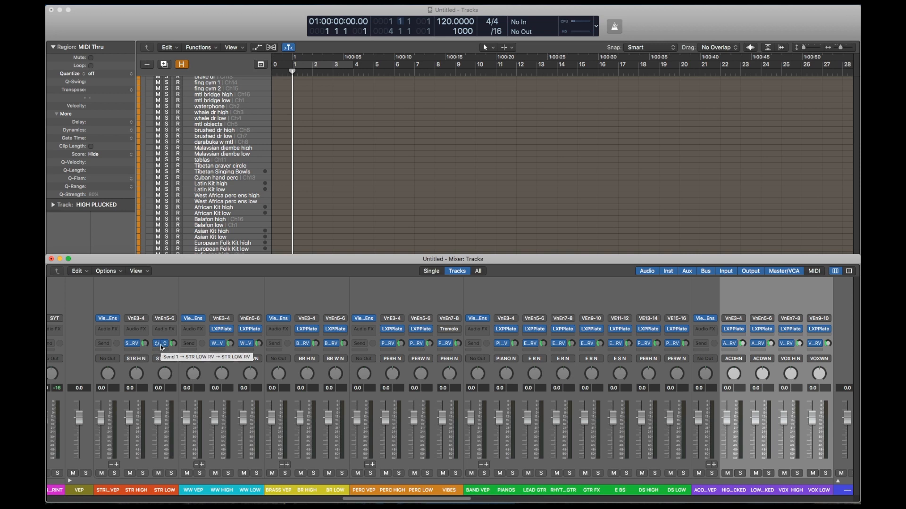
mouse_move(237, 345)
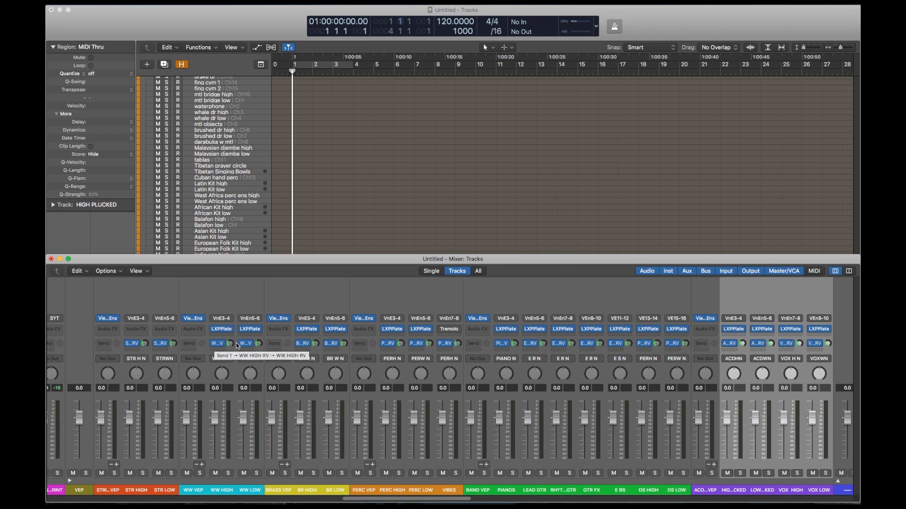
mouse_move(142, 360)
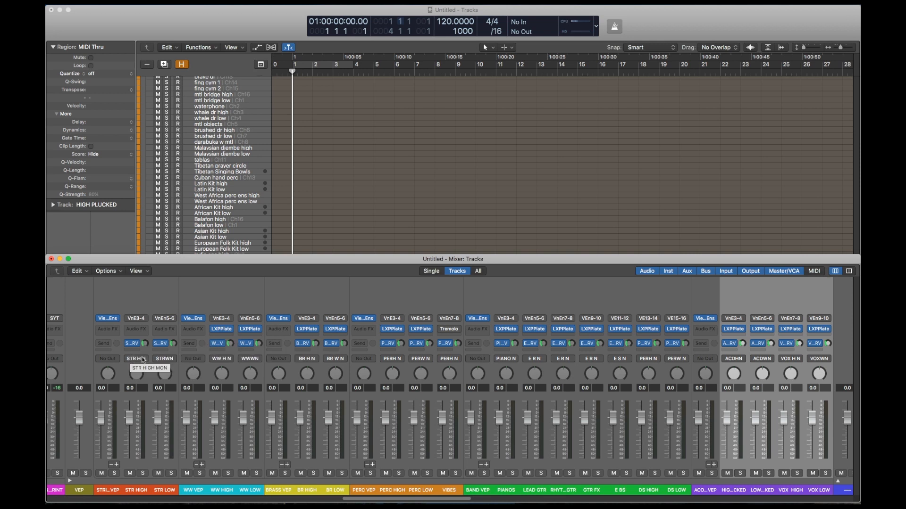
mouse_move(242, 361)
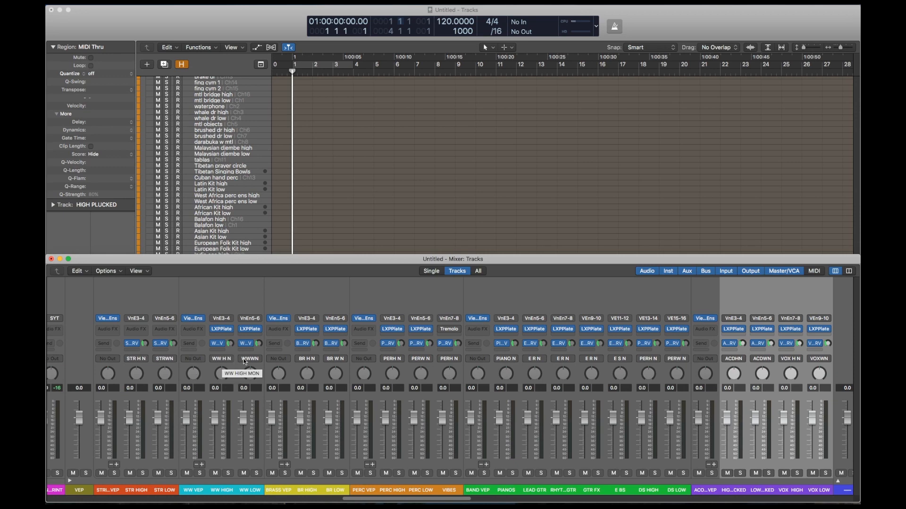
mouse_move(393, 497)
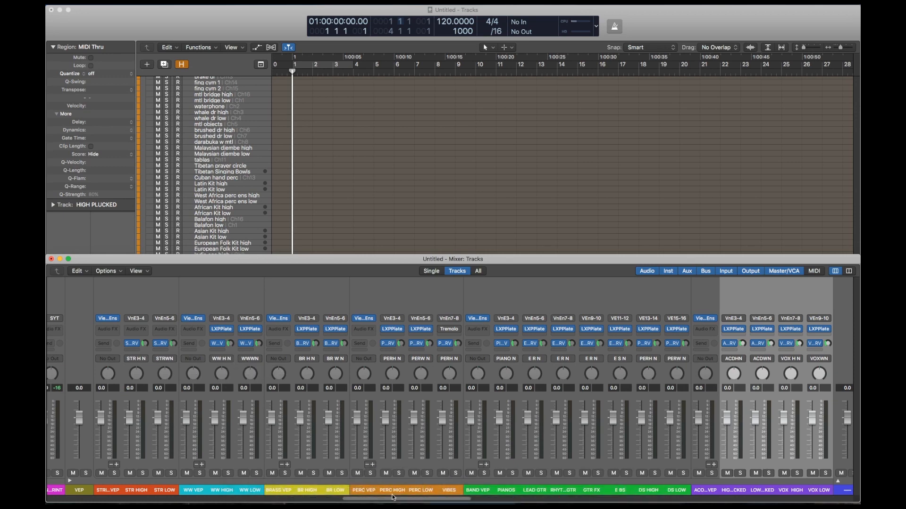
scroll("left", 3)
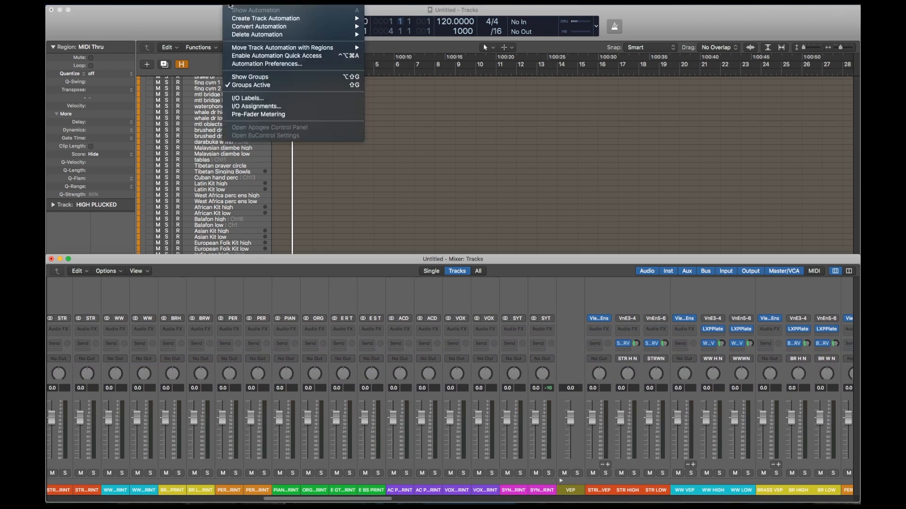
left_click(247, 98)
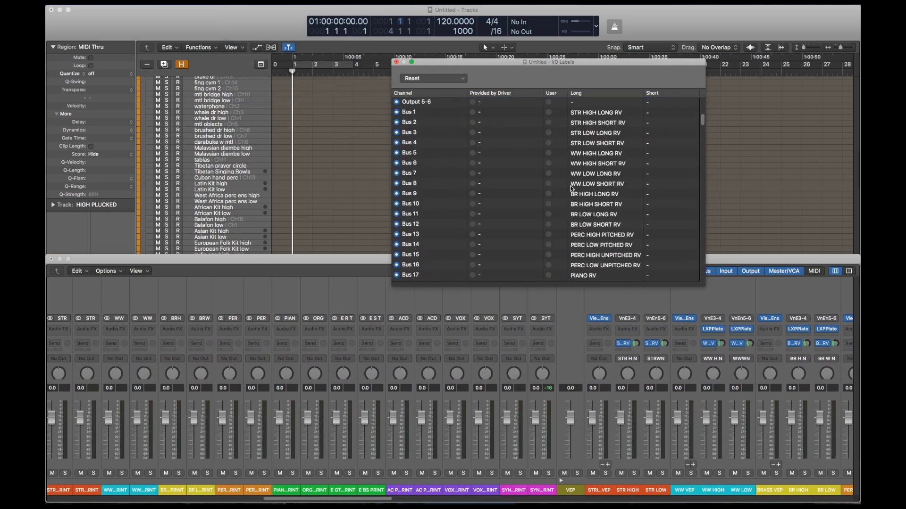
scroll("down", 3)
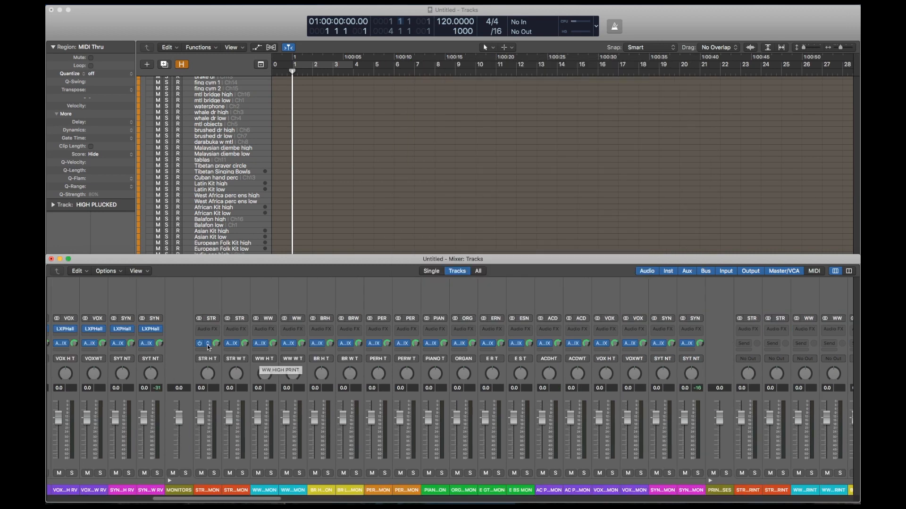
mouse_move(262, 346)
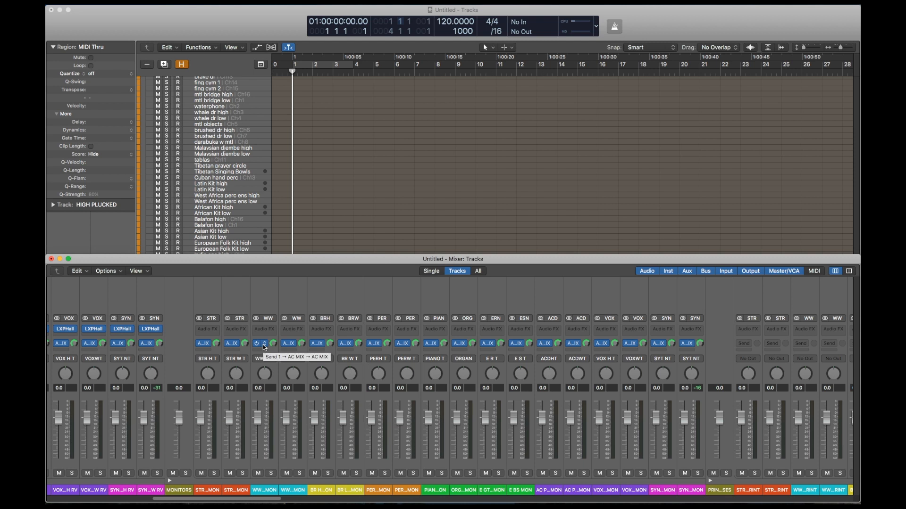
mouse_move(209, 359)
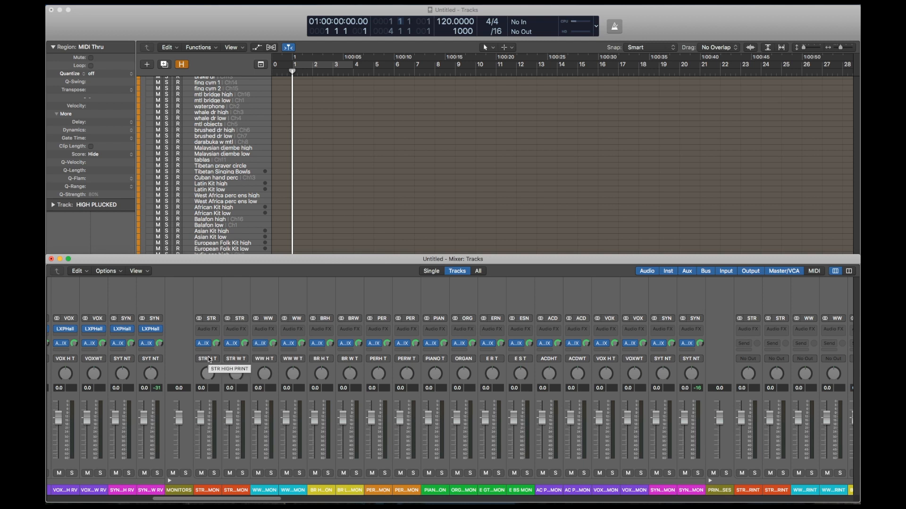
mouse_move(259, 361)
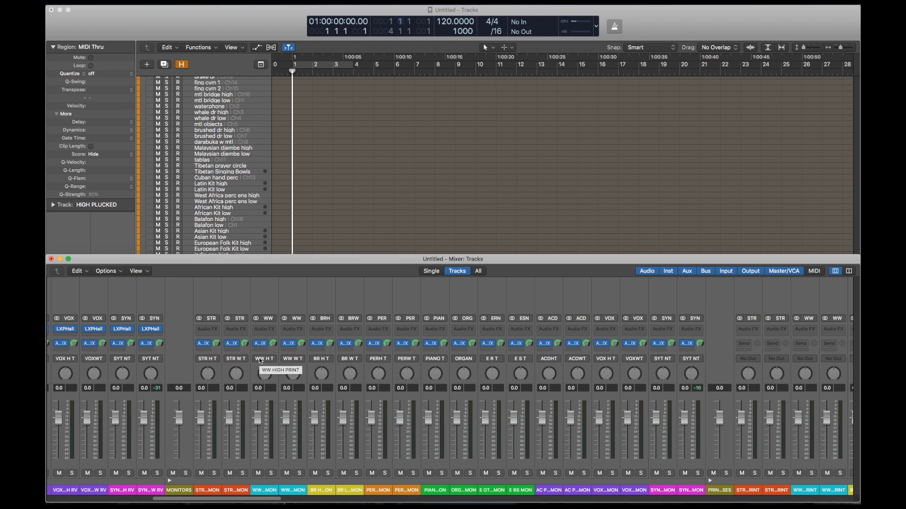
scroll("left", 3)
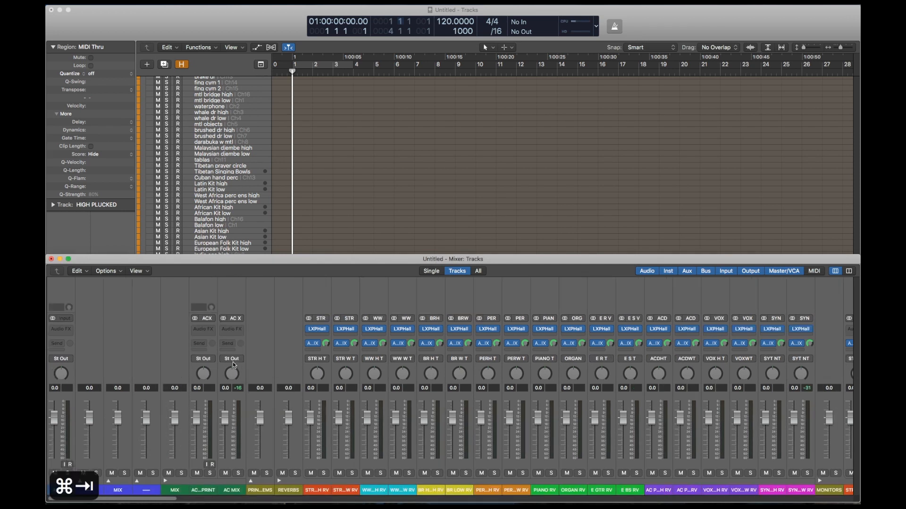
Select the AC MIX channel strip in the mixer.
left_click(230, 359)
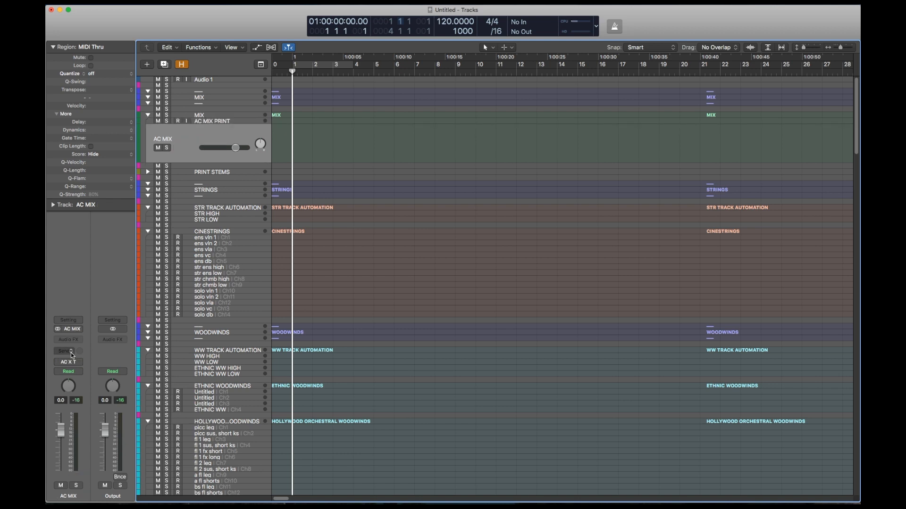
Route AC MIX to Stereo Output, then select AC MIX PRINT in the PRINT STEMS stack.
left_click(68, 351)
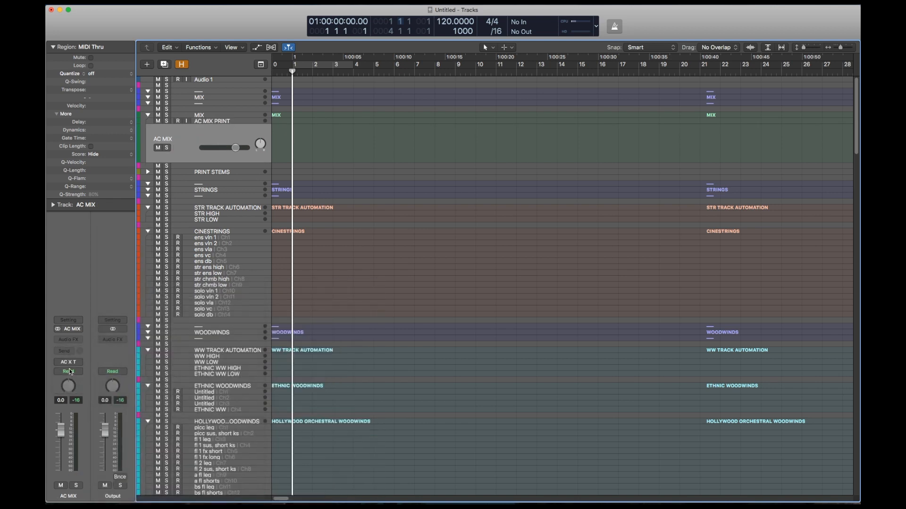
left_click(64, 347)
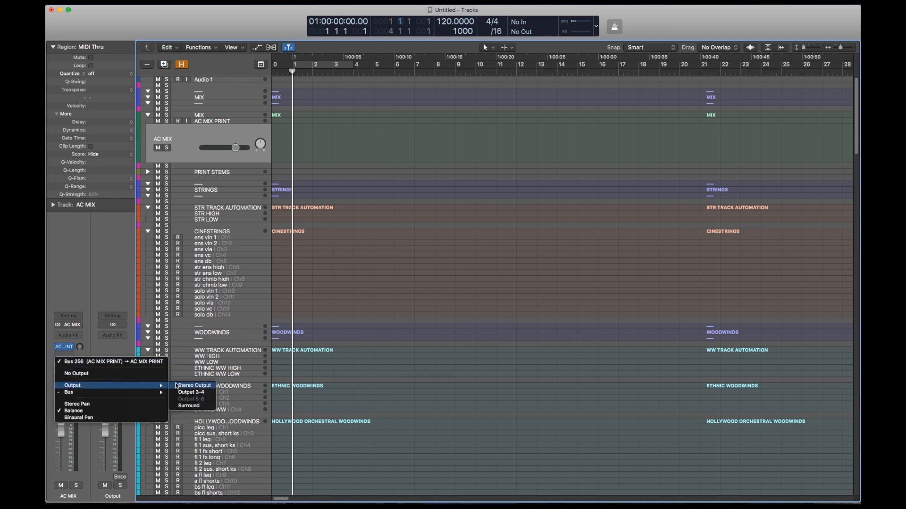
left_click(194, 385)
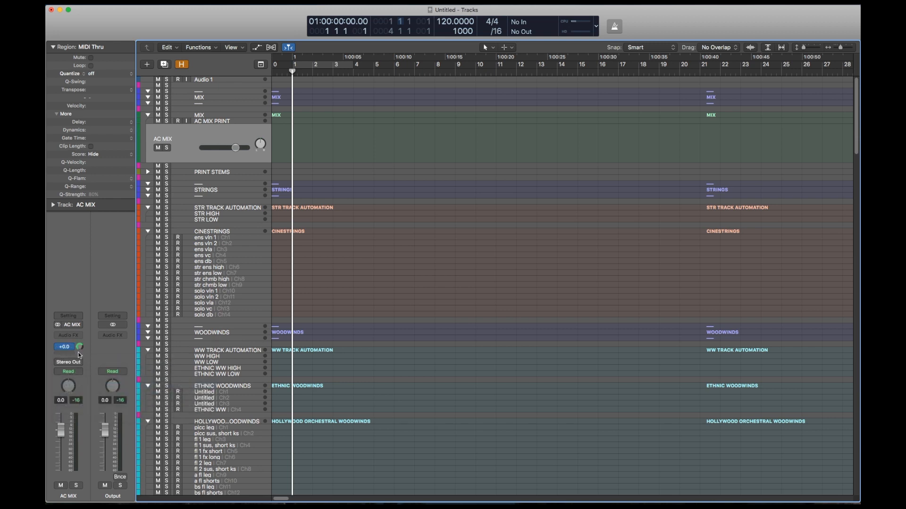
left_click(68, 346)
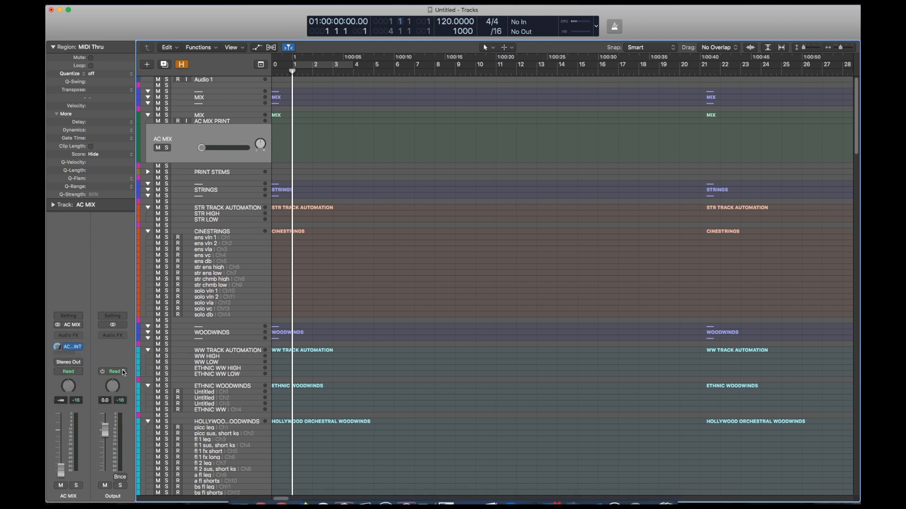
left_click(219, 120)
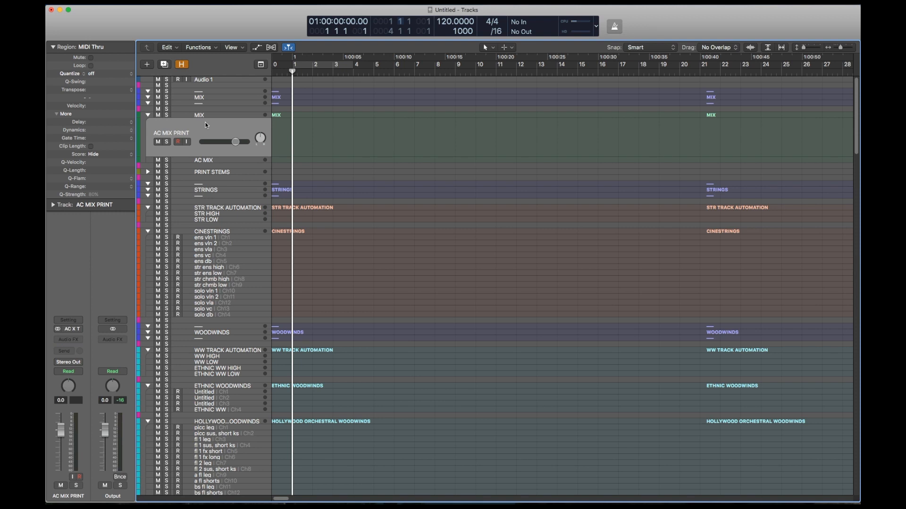
left_click(147, 172)
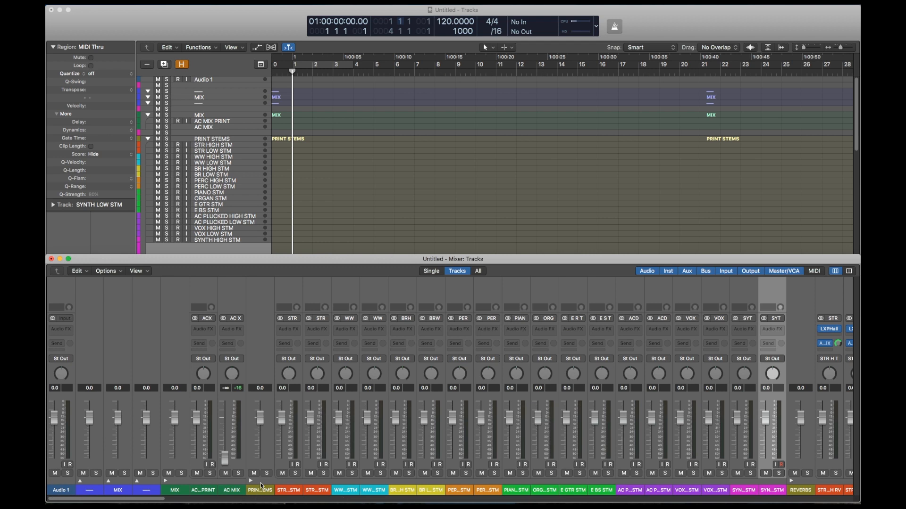
mouse_move(293, 319)
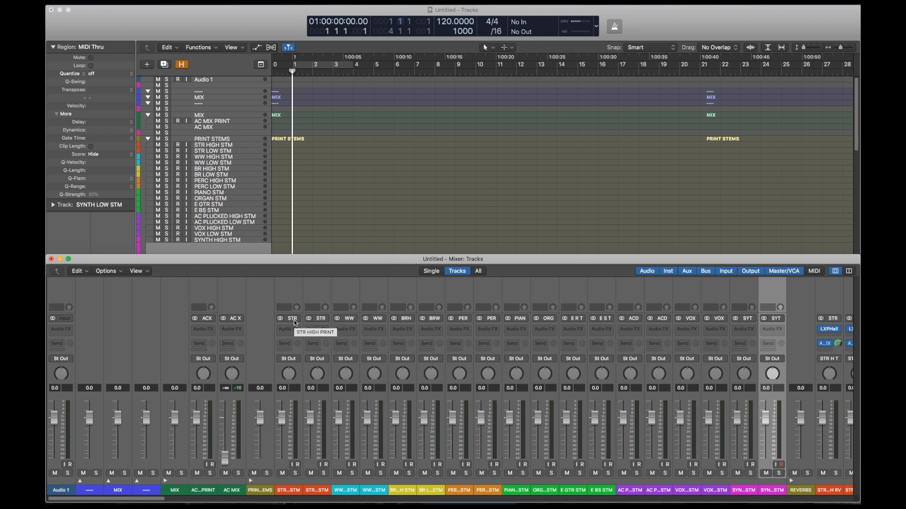
mouse_move(318, 324)
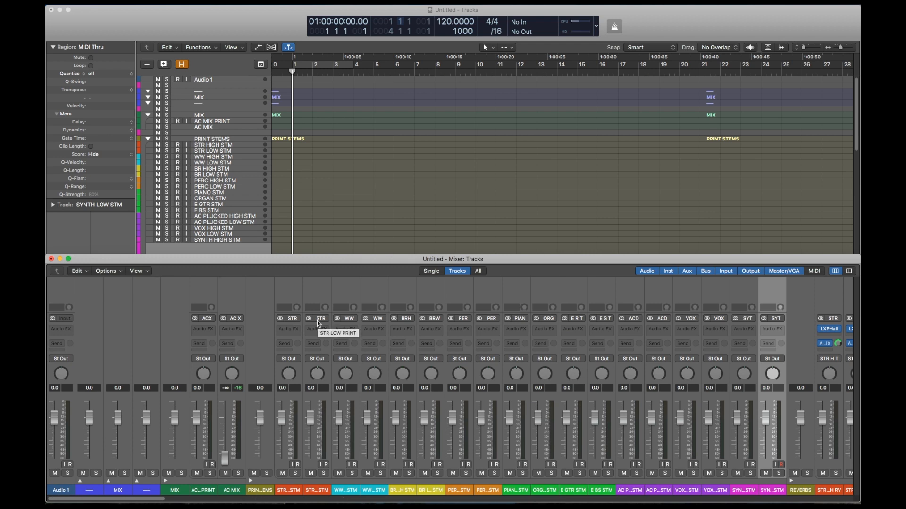
mouse_move(410, 322)
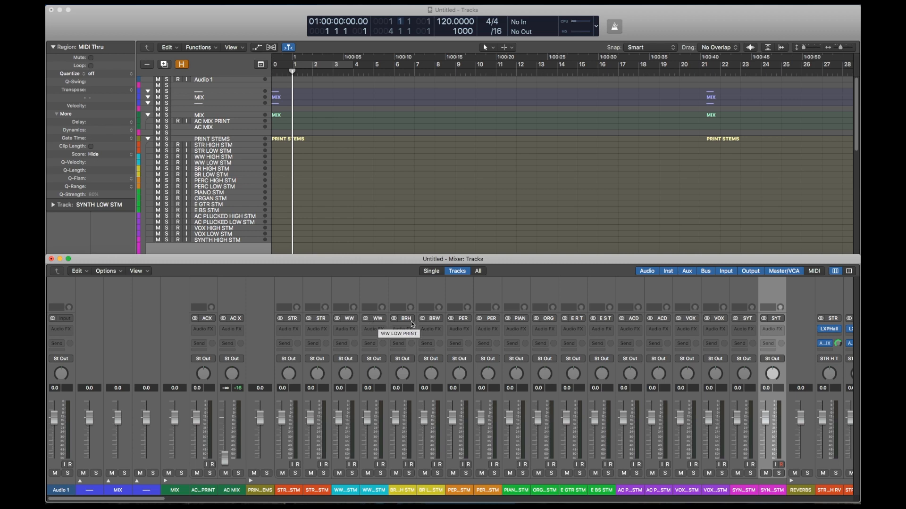
mouse_move(218, 496)
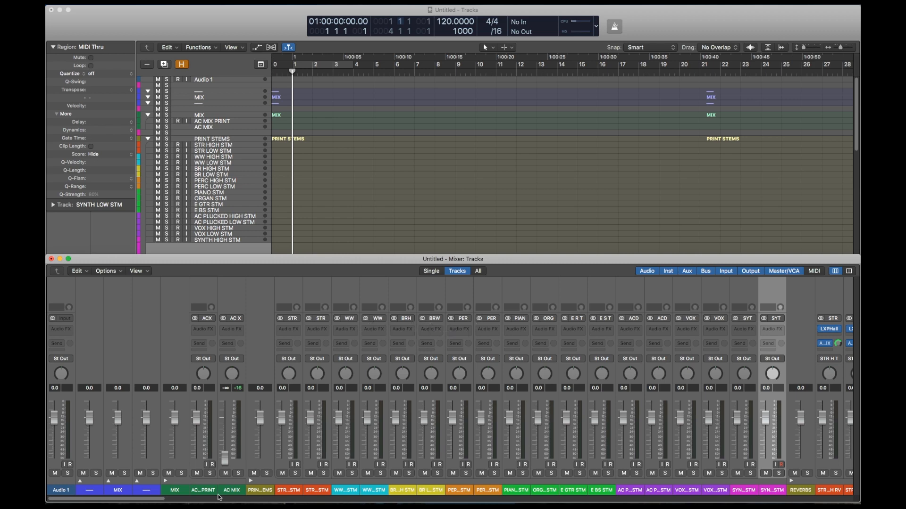
Scroll right through the mixer past the stem channels to the hall reverb auxes and monitors.
scroll("right", 3)
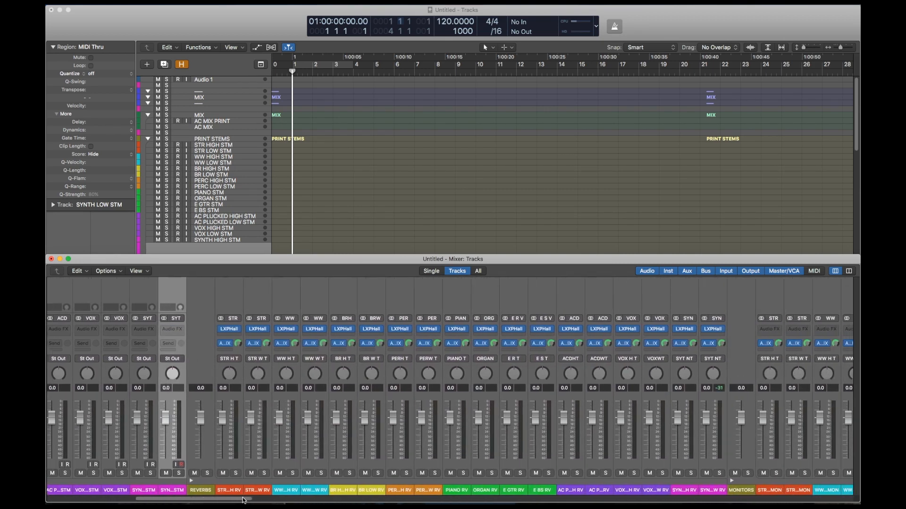
scroll("right", 3)
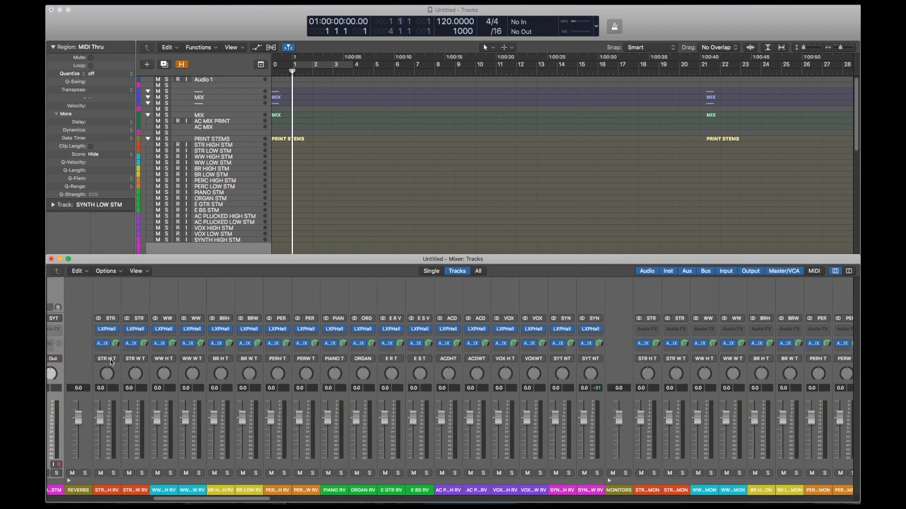
mouse_move(134, 358)
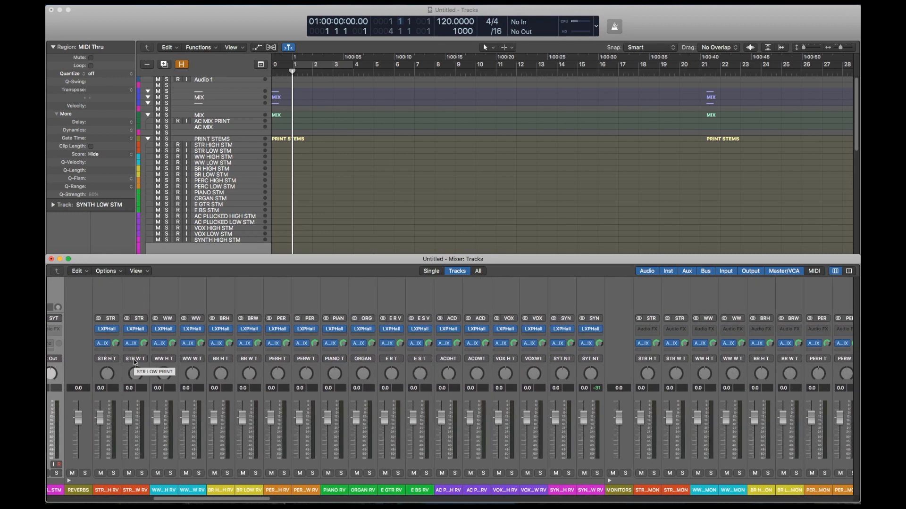
mouse_move(214, 363)
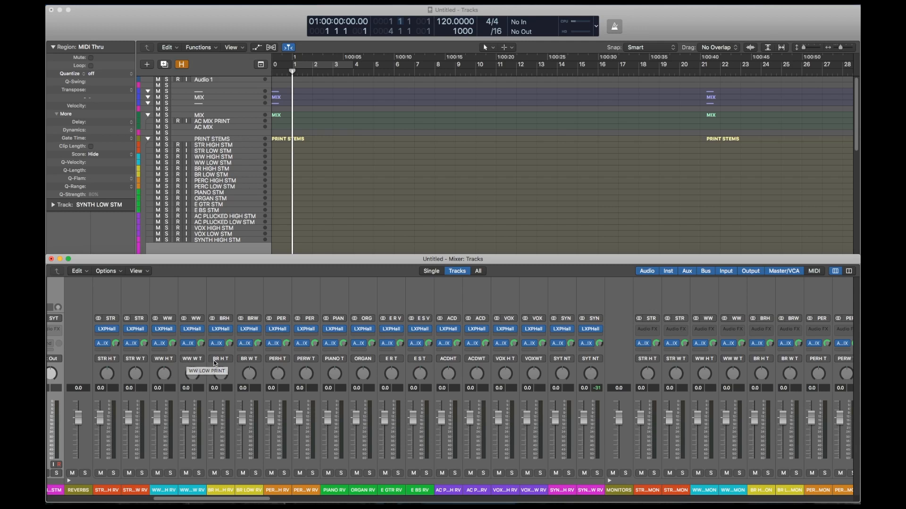
mouse_move(595, 378)
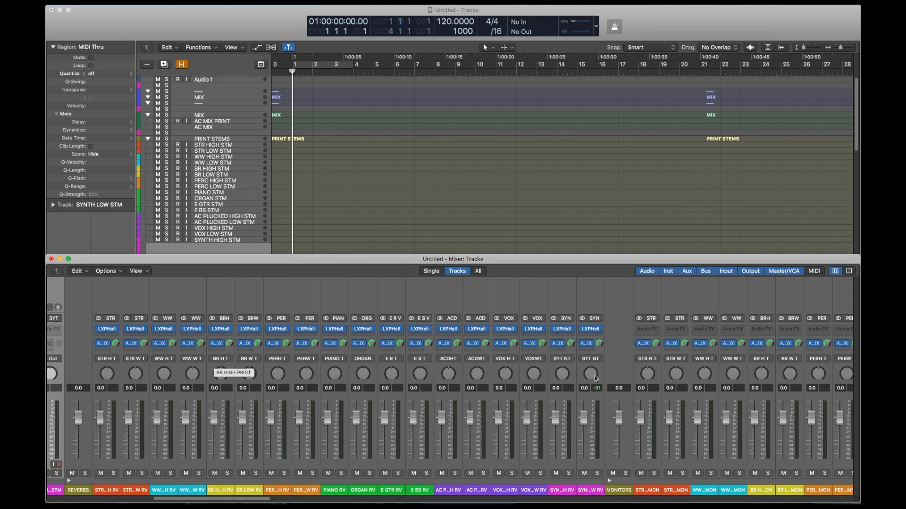
mouse_move(650, 363)
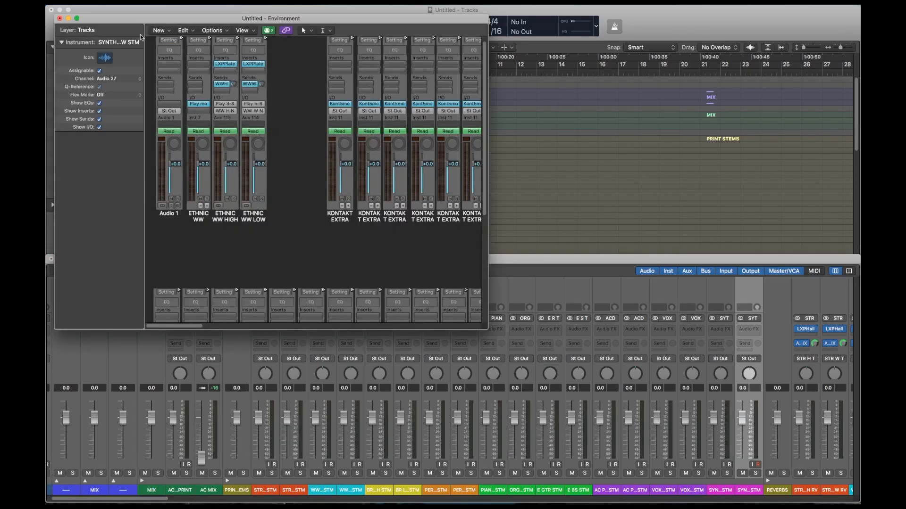
Switch the Environment to the VEP layer and recolour the strings objects across all subchannels.
left_click(78, 29)
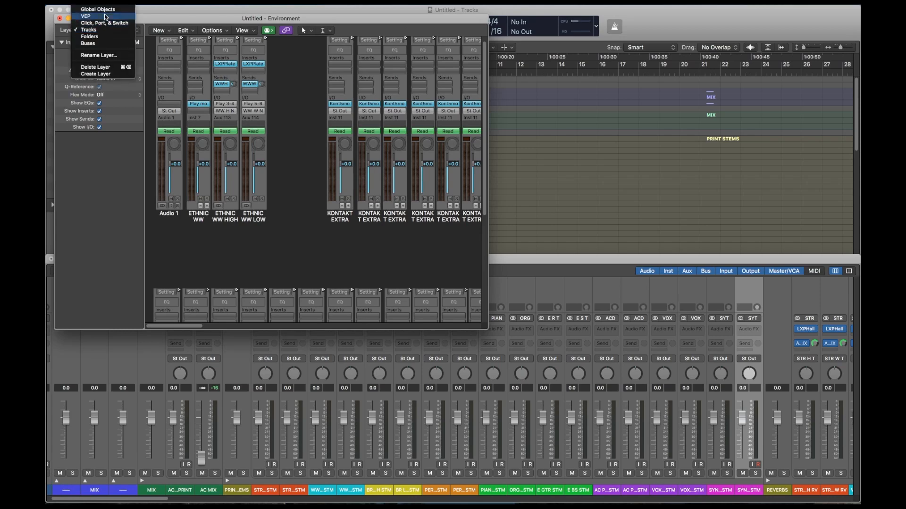
left_click(86, 16)
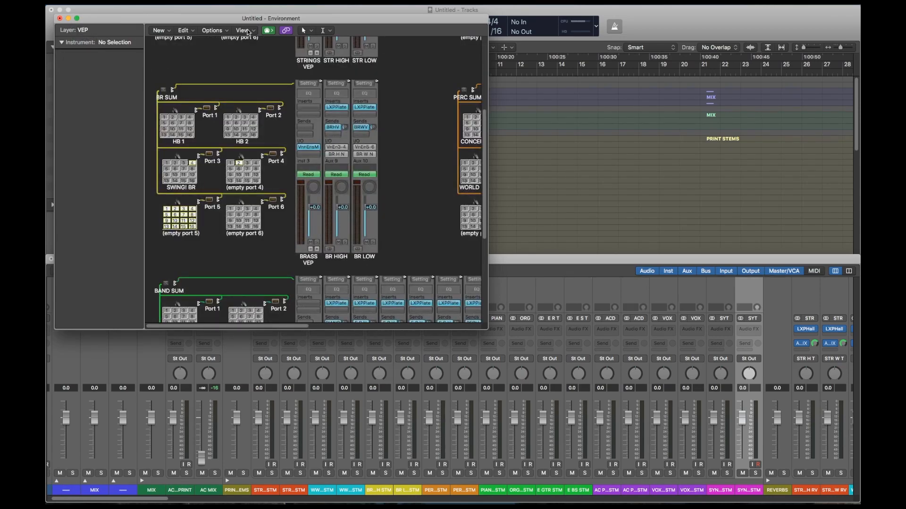
left_click(243, 30)
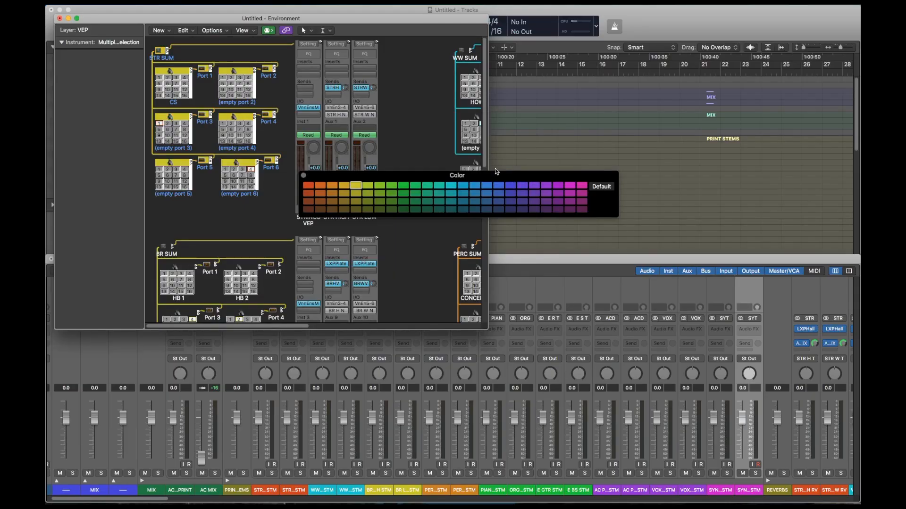
left_click(356, 185)
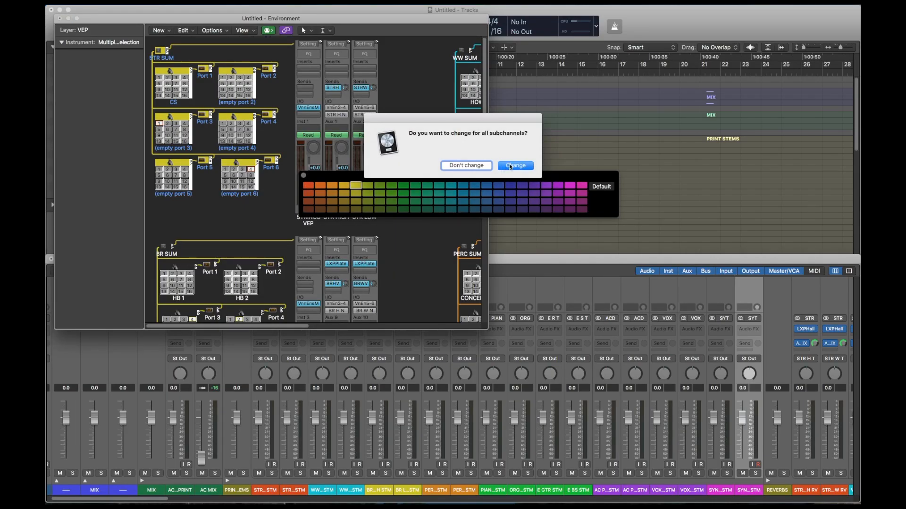
left_click(514, 165)
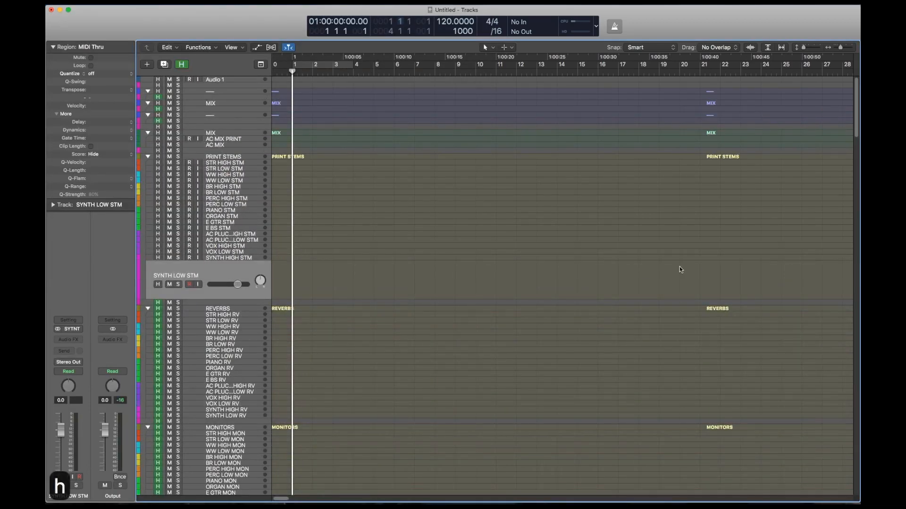
scroll("down", 3)
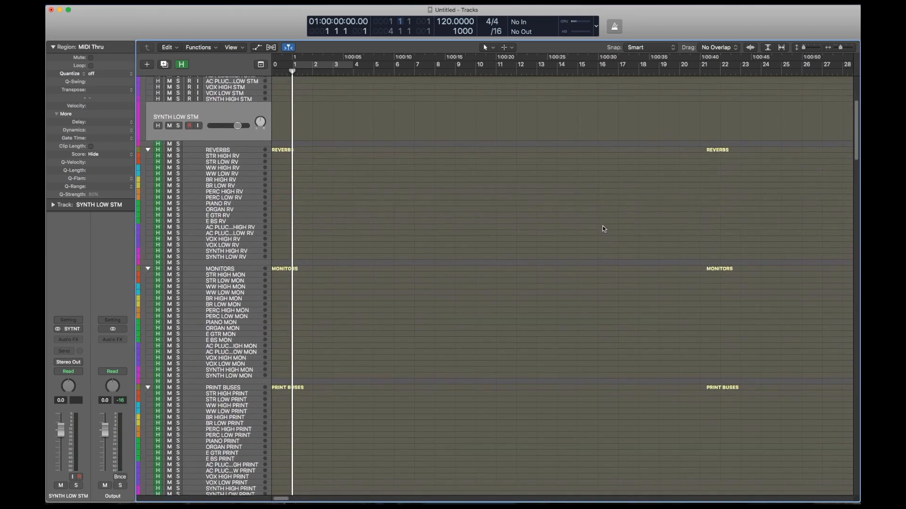
scroll("down", 3)
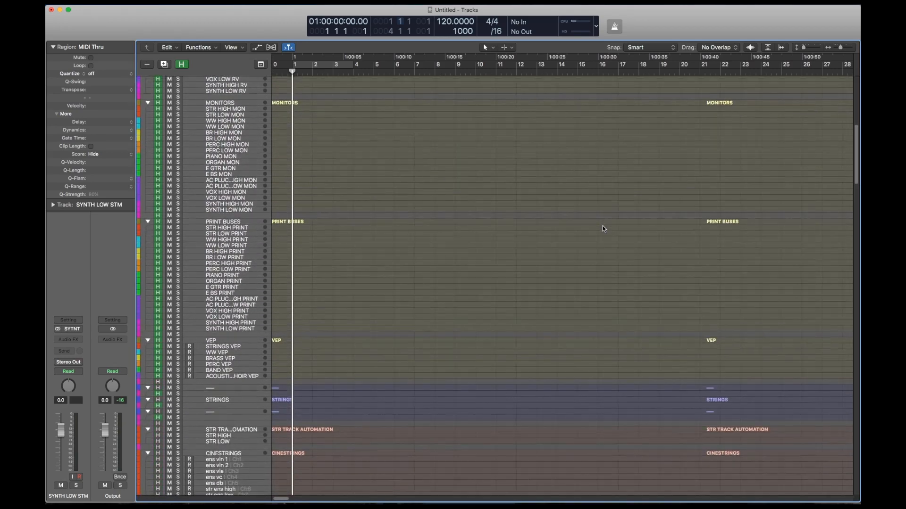
scroll("down", 3)
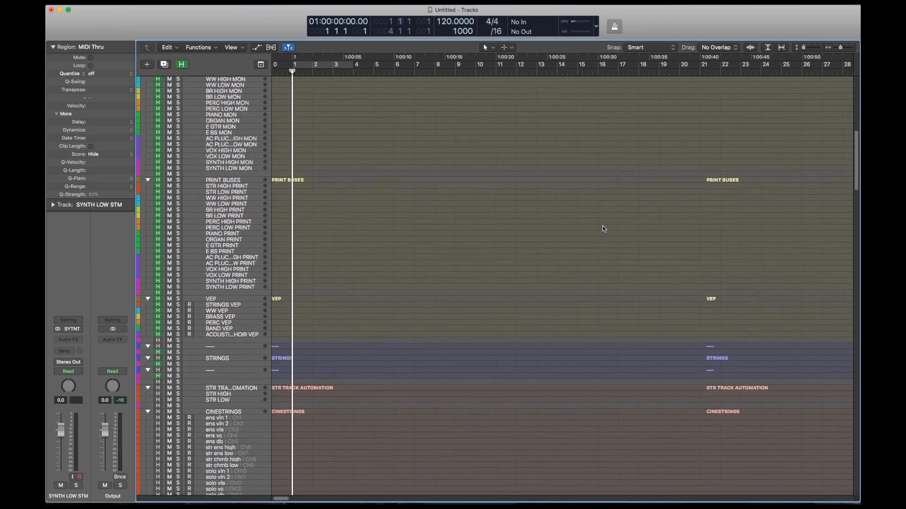
scroll("down", 3)
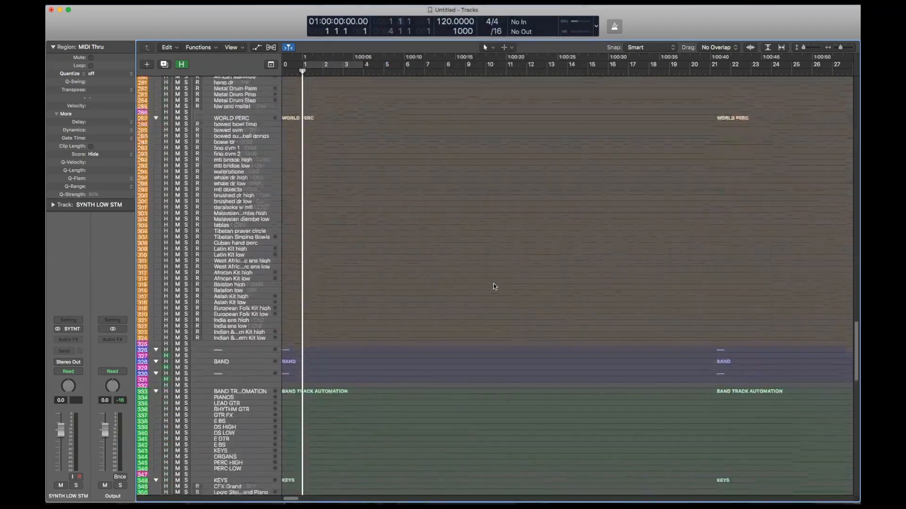
scroll("down", 3)
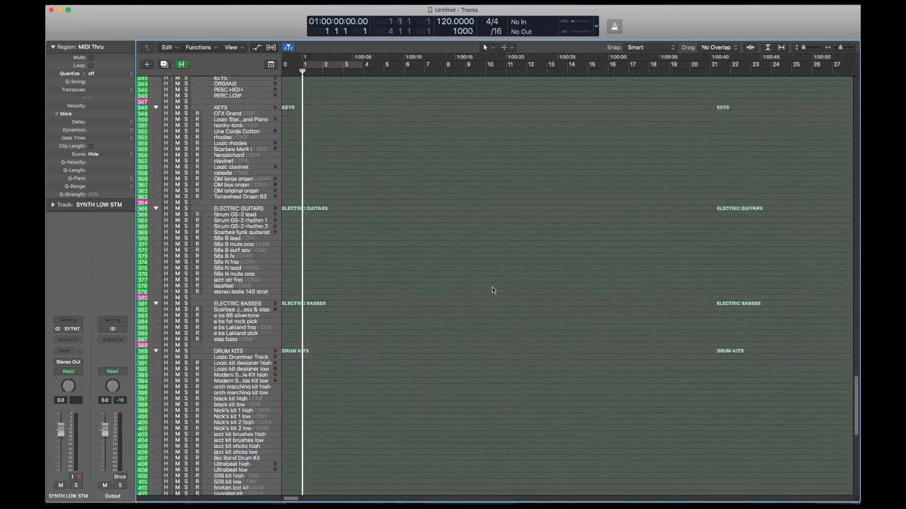
scroll("down", 3)
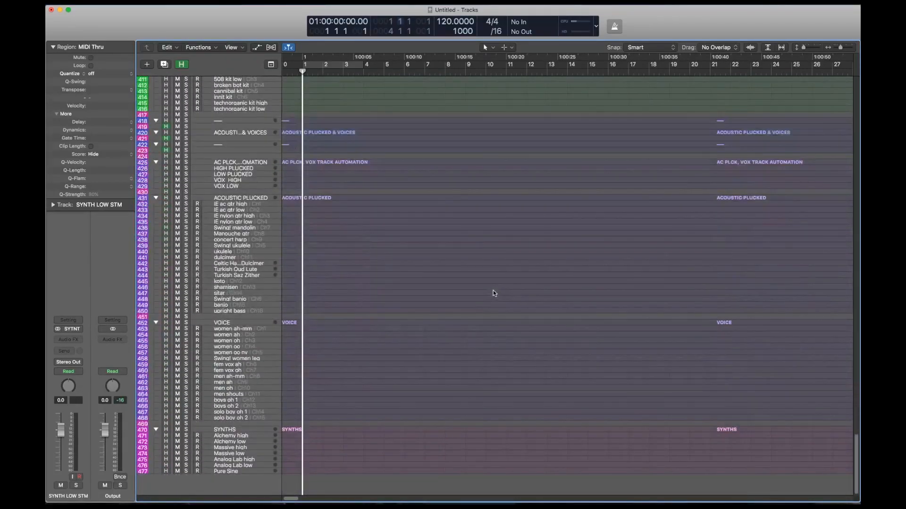